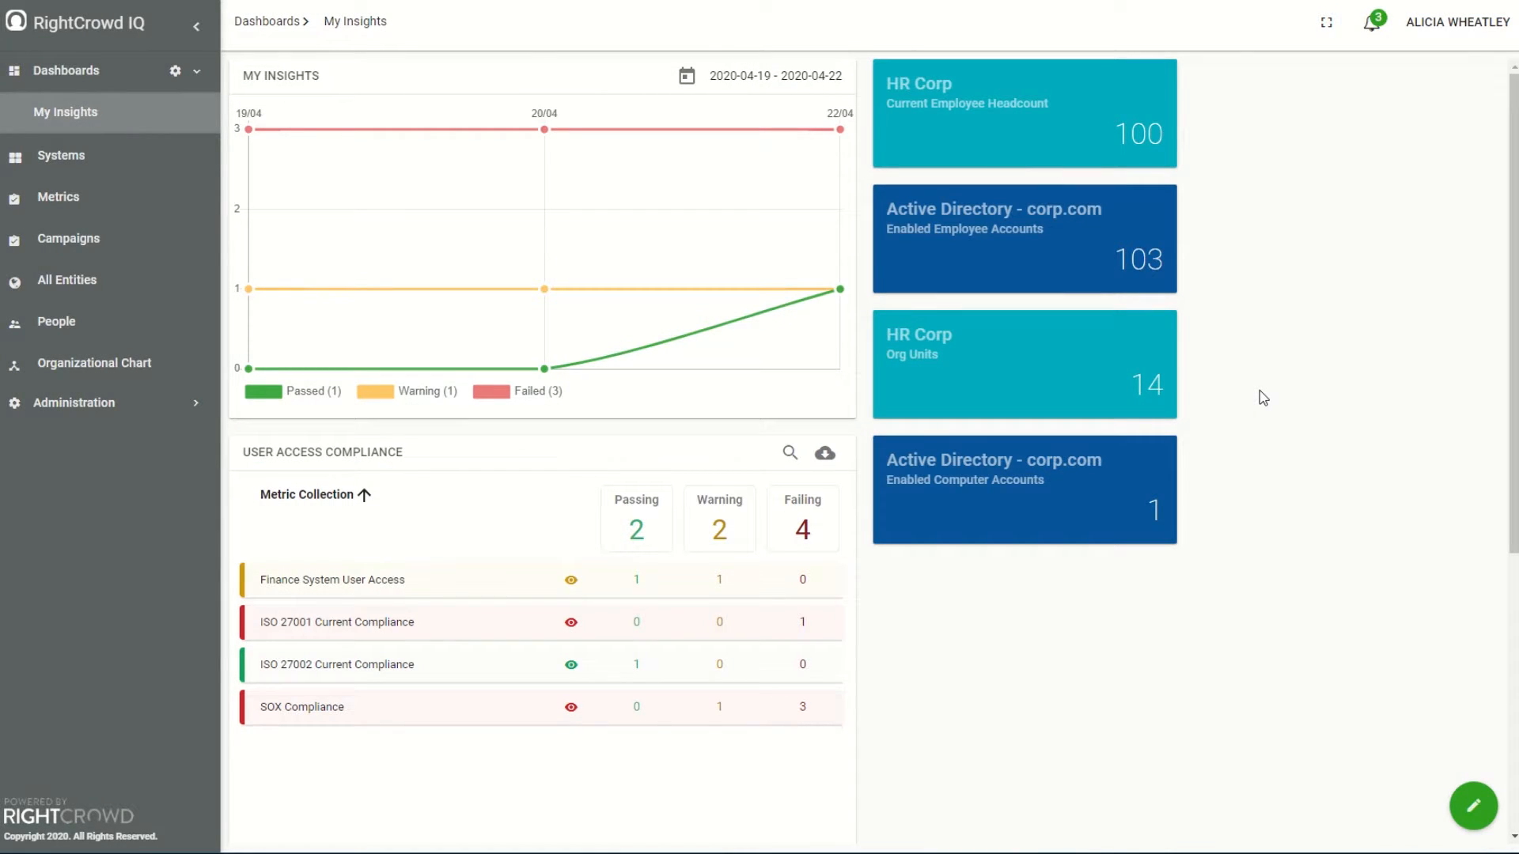
mouse_move(1275, 376)
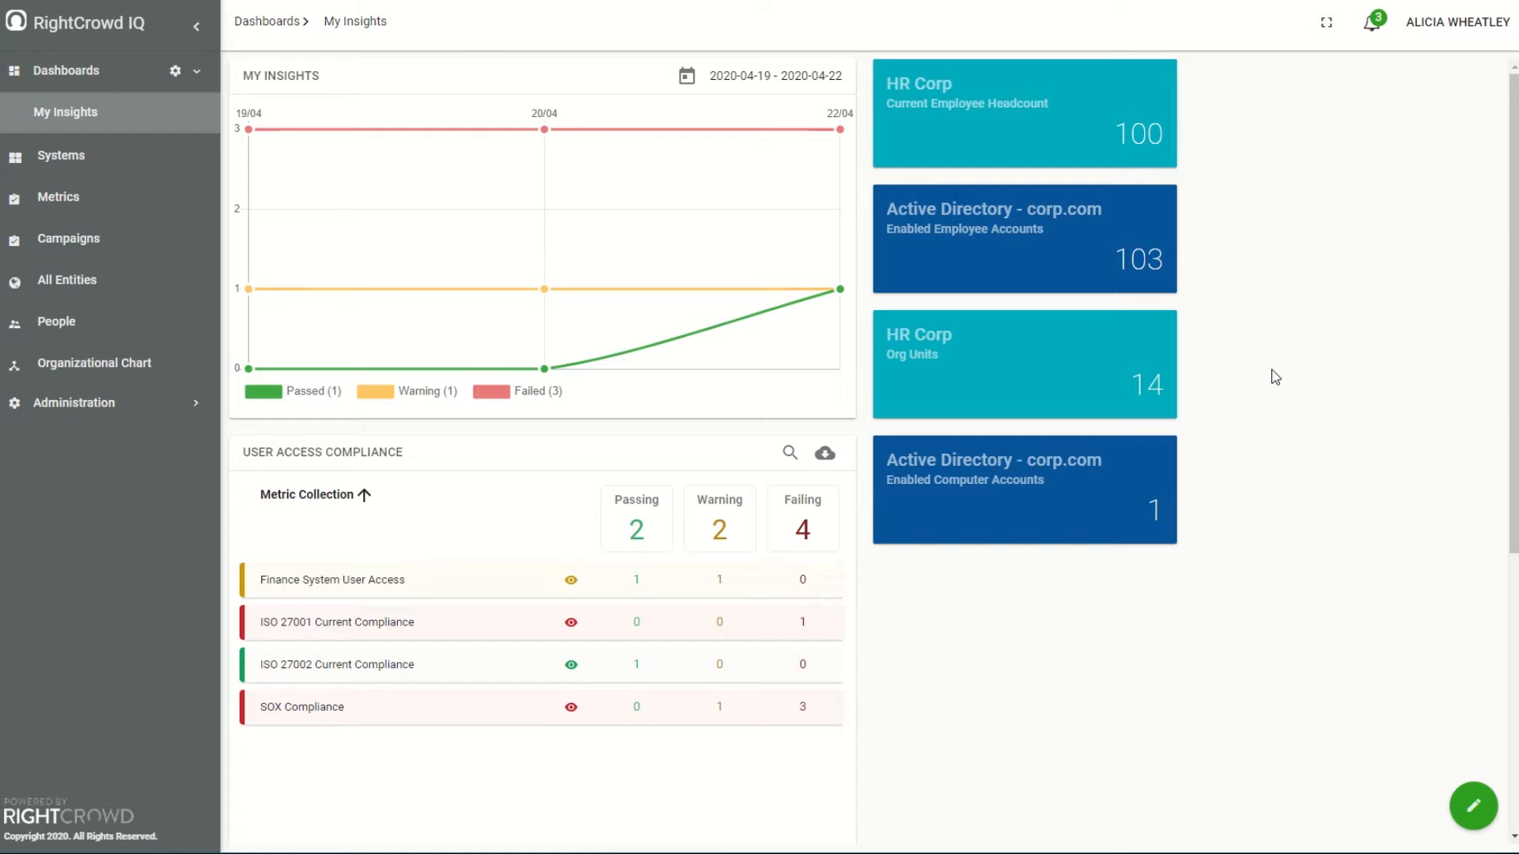
mouse_move(1281, 367)
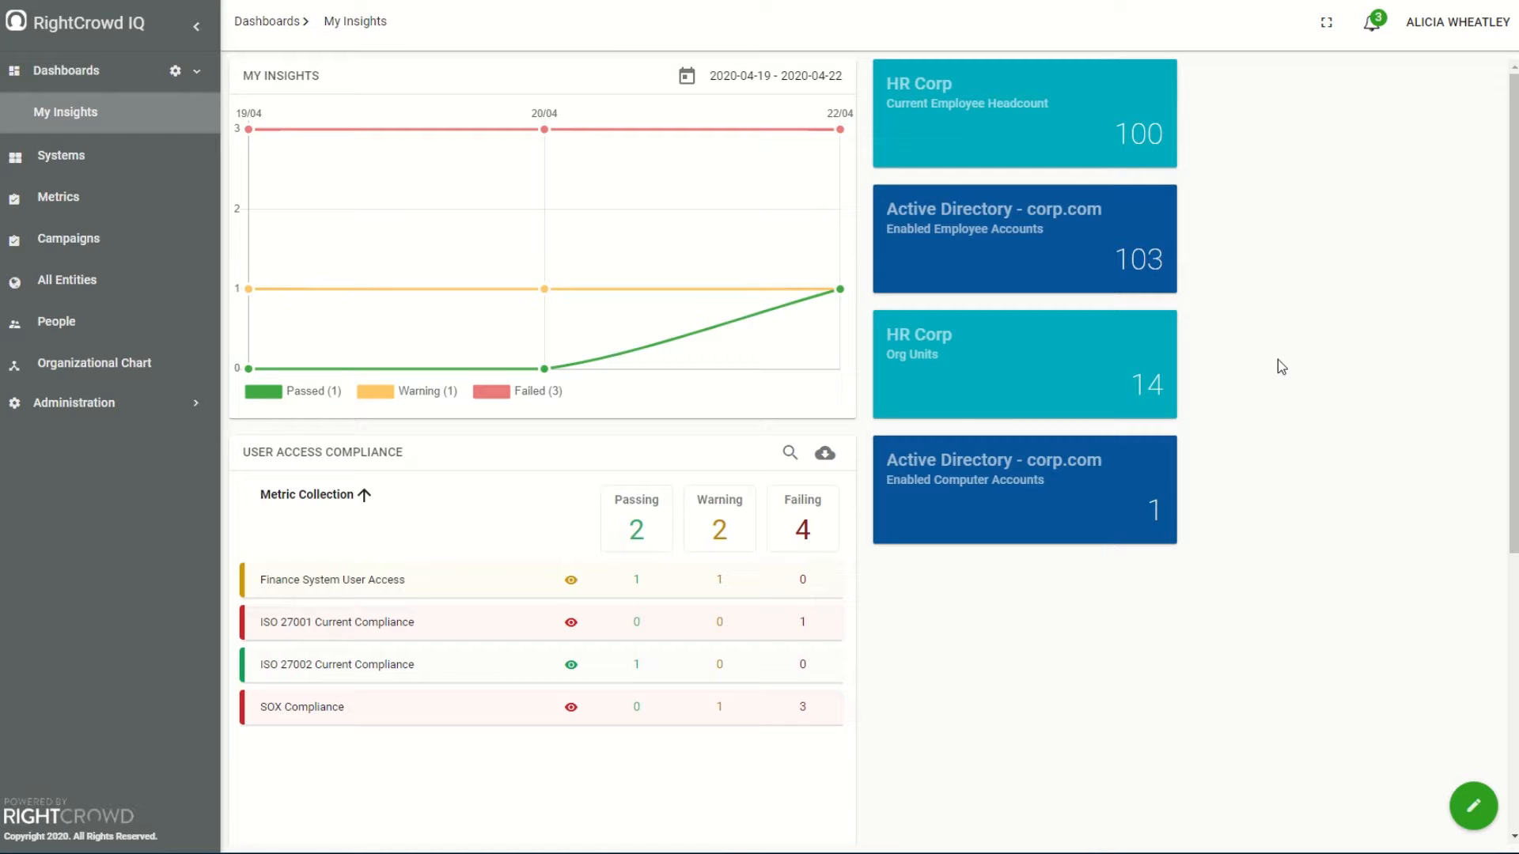
From Campaigns, open the Operational Audits Q2 2020 campaign showing its three audits.
click(70, 237)
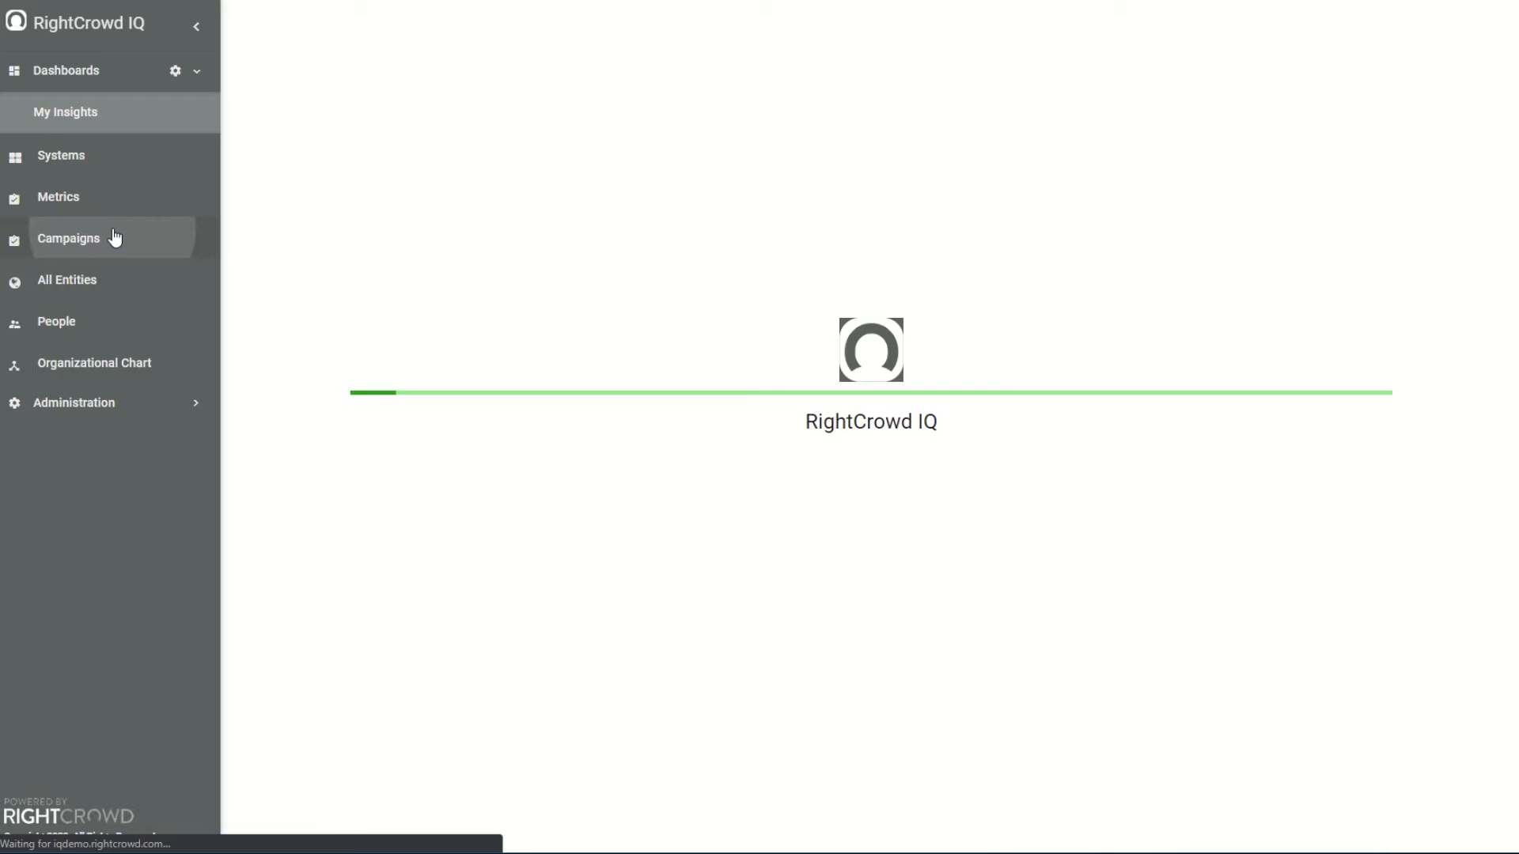
click(70, 238)
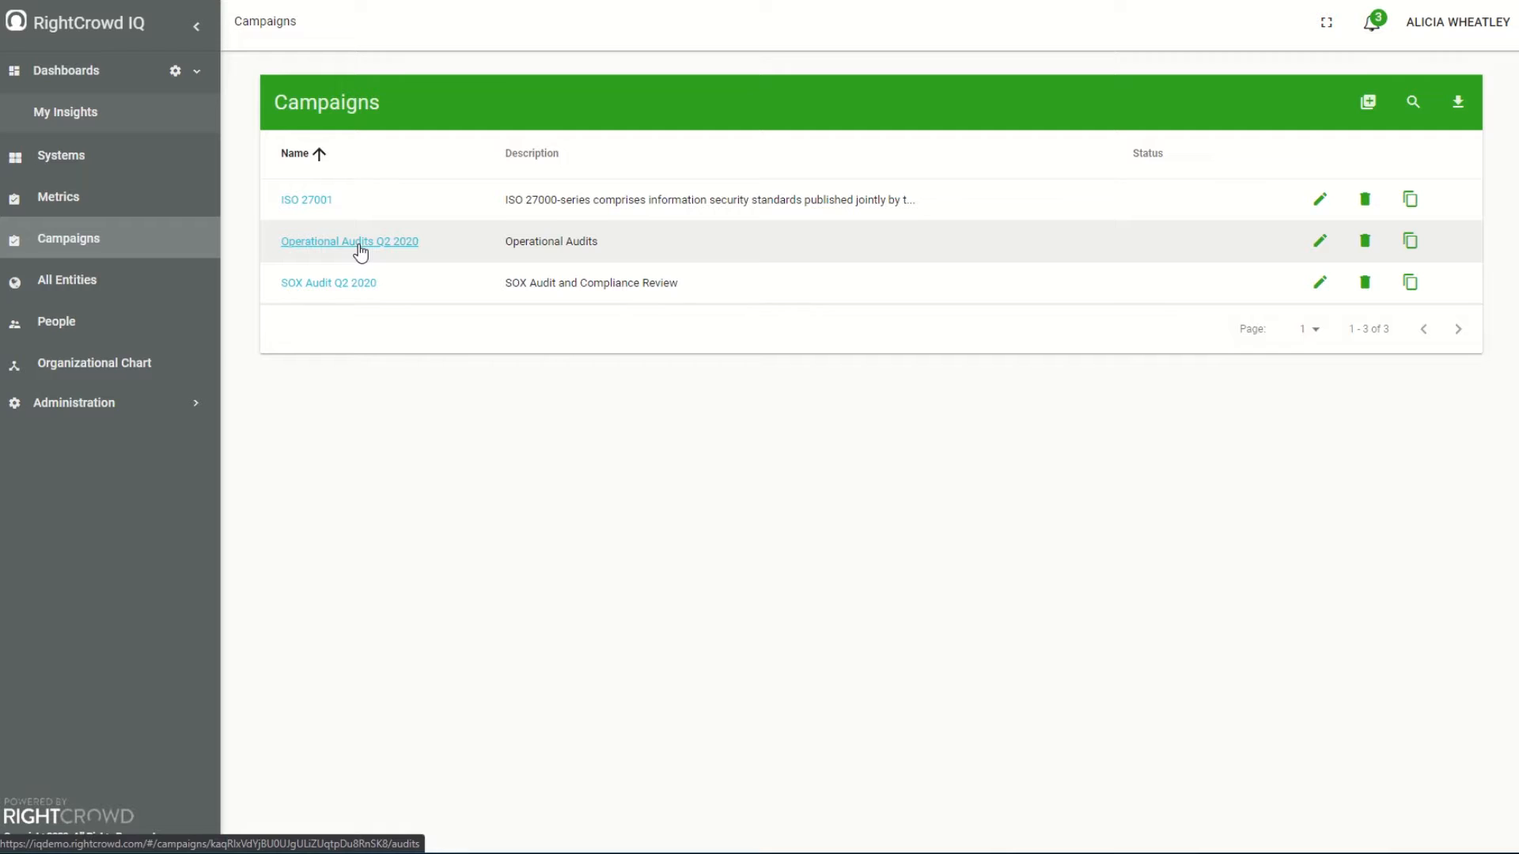
click(348, 240)
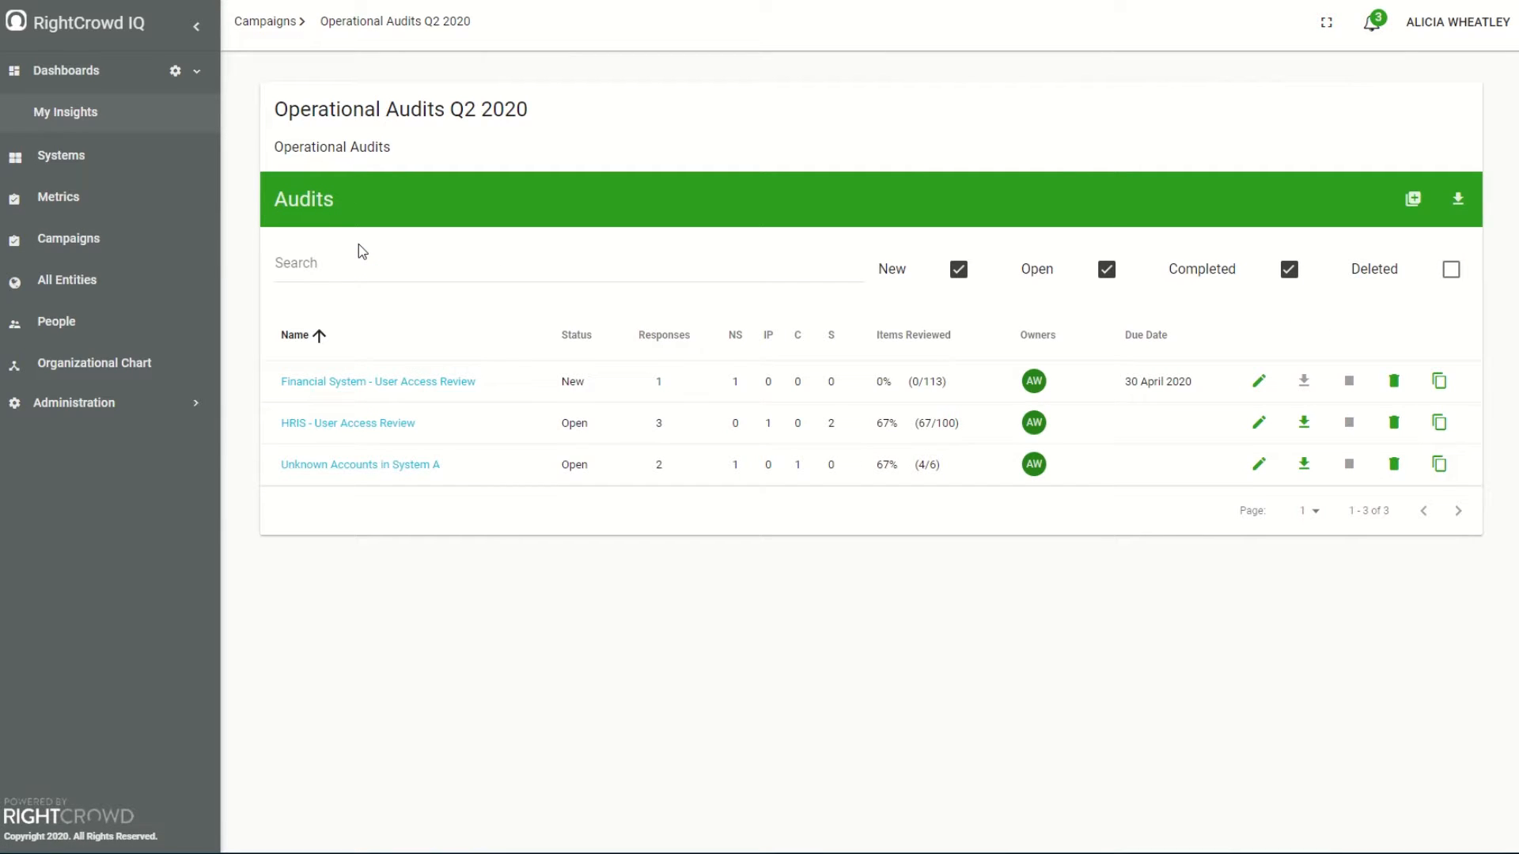
mouse_move(614, 449)
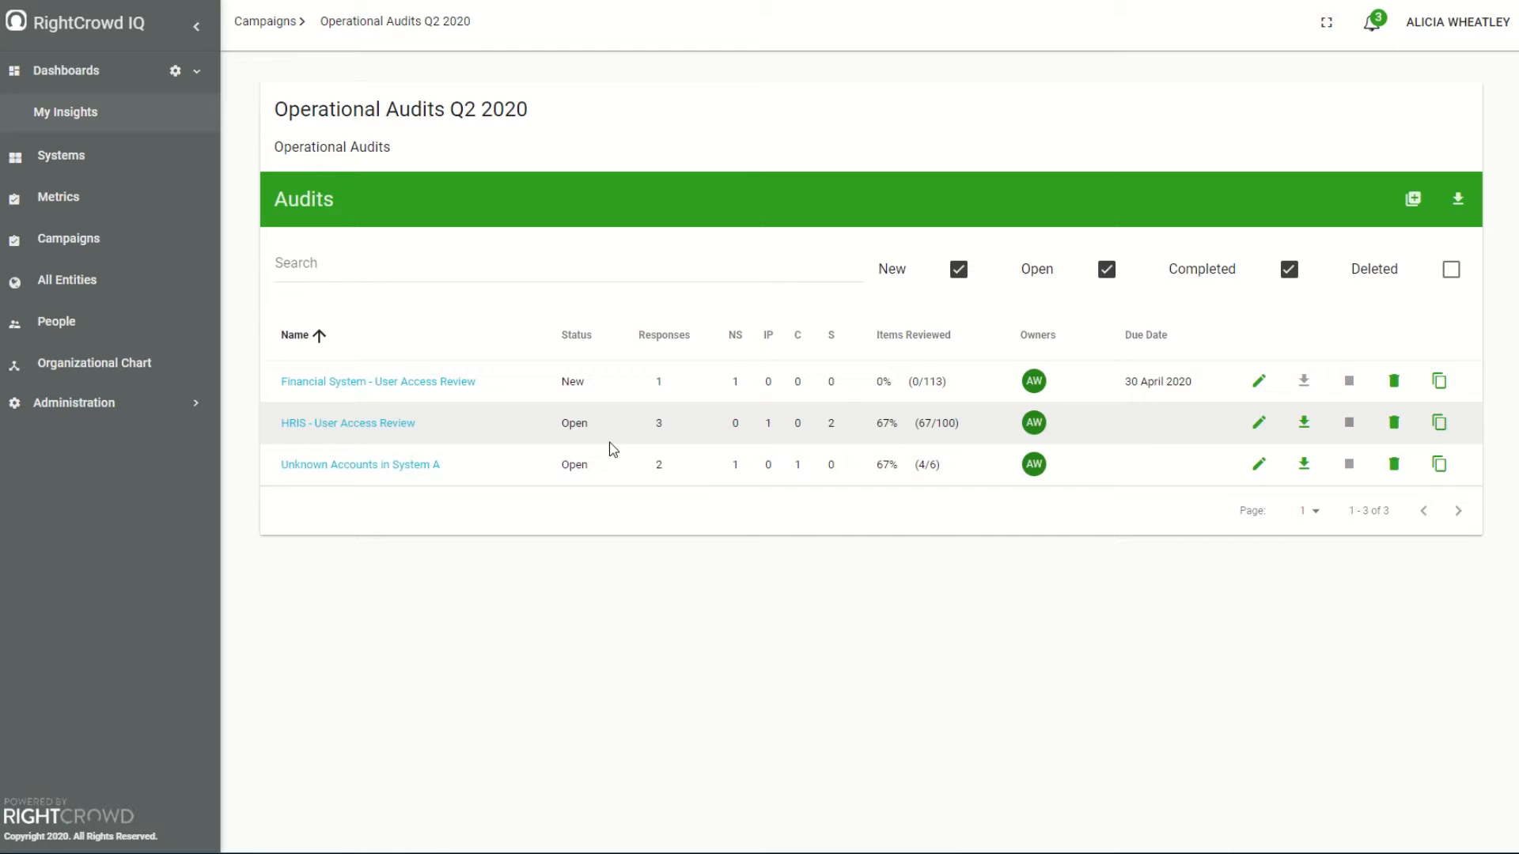
mouse_move(617, 462)
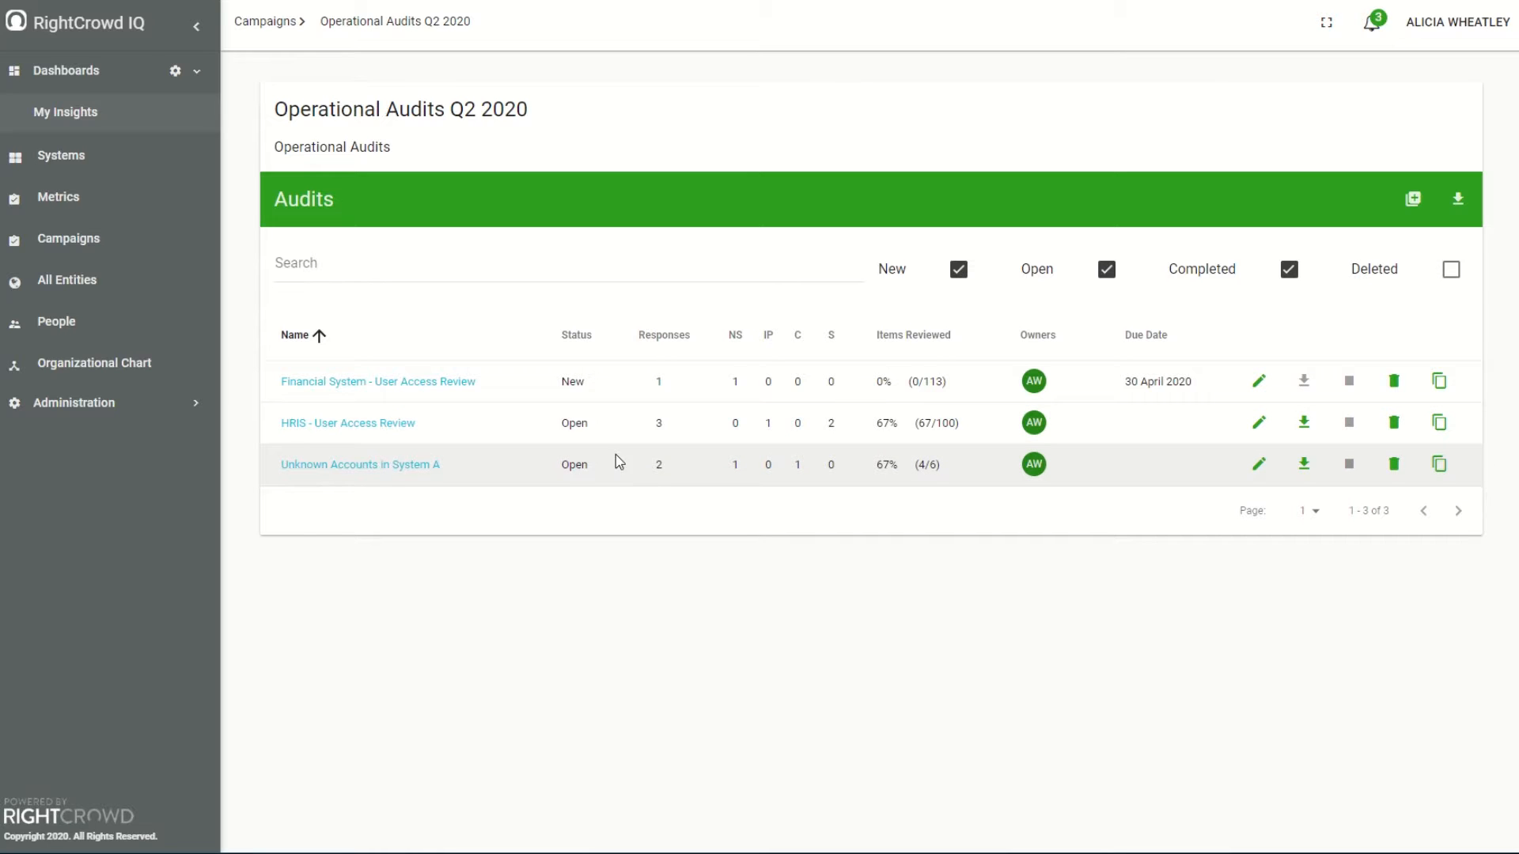
mouse_move(1259, 381)
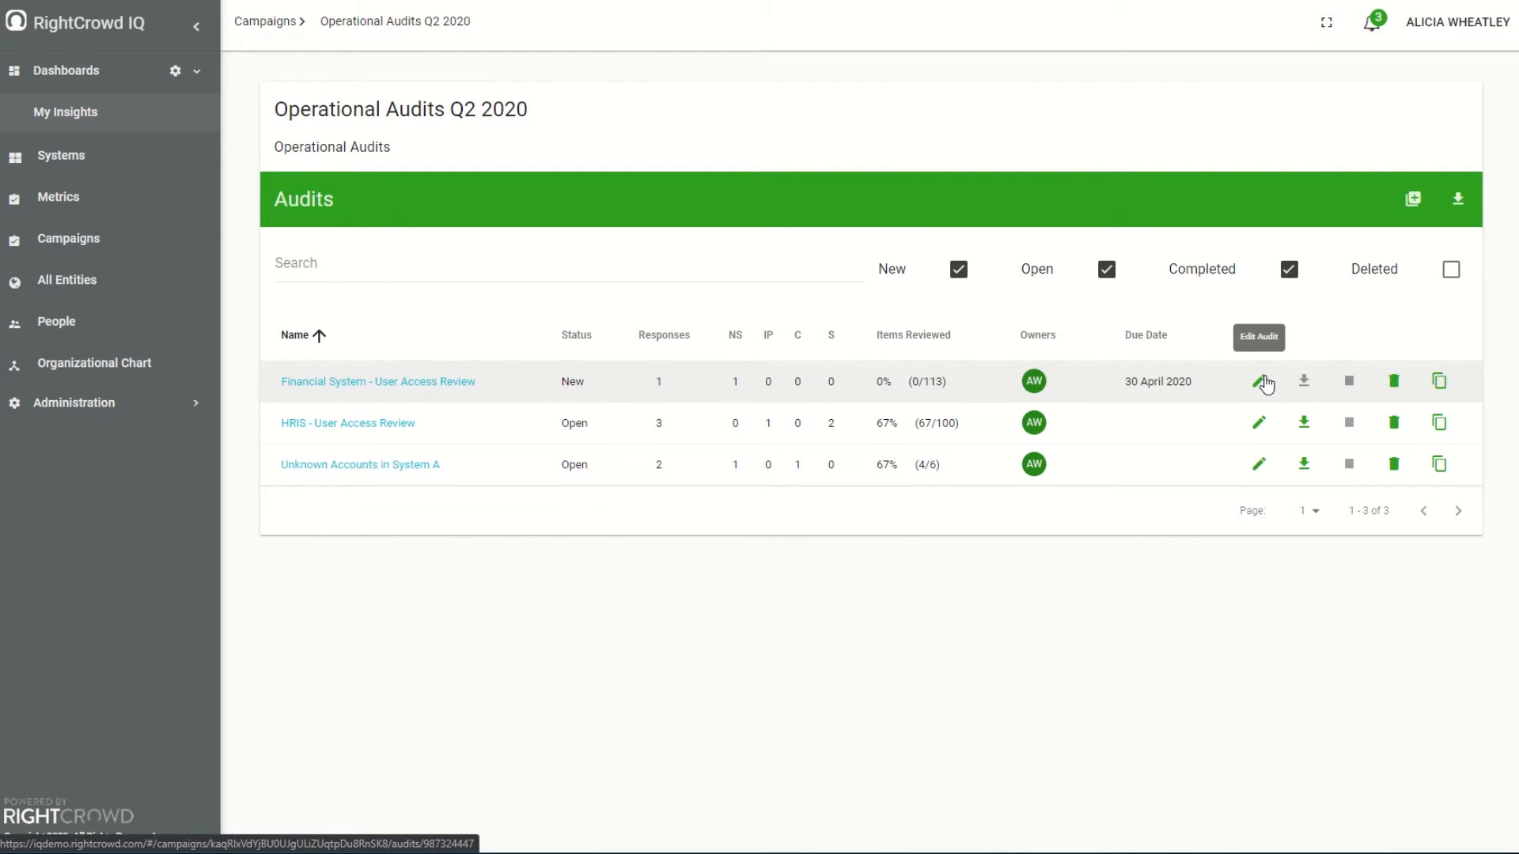
click(1260, 381)
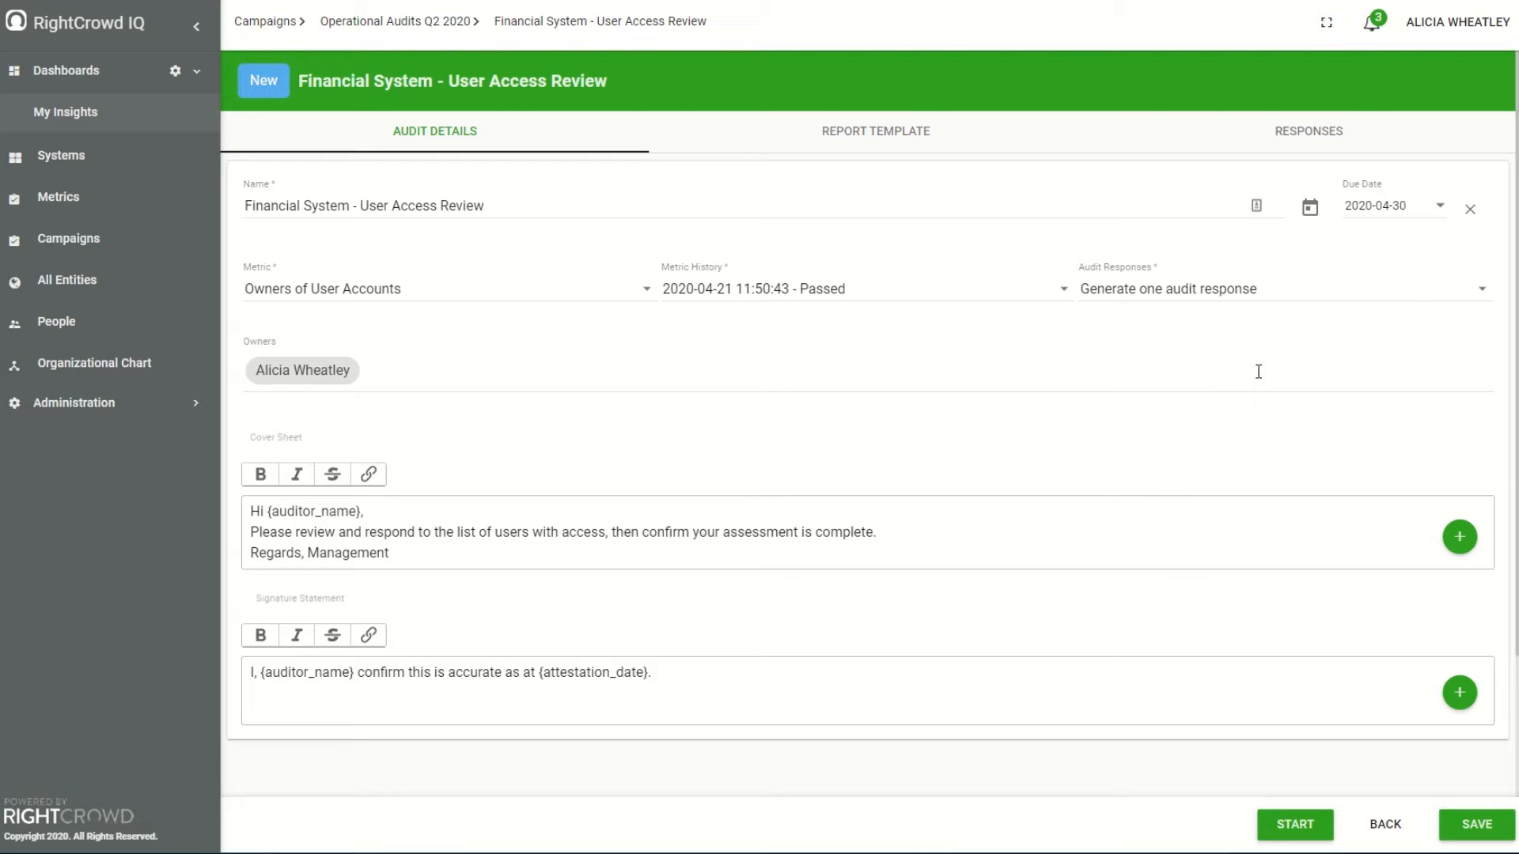
mouse_move(1224, 361)
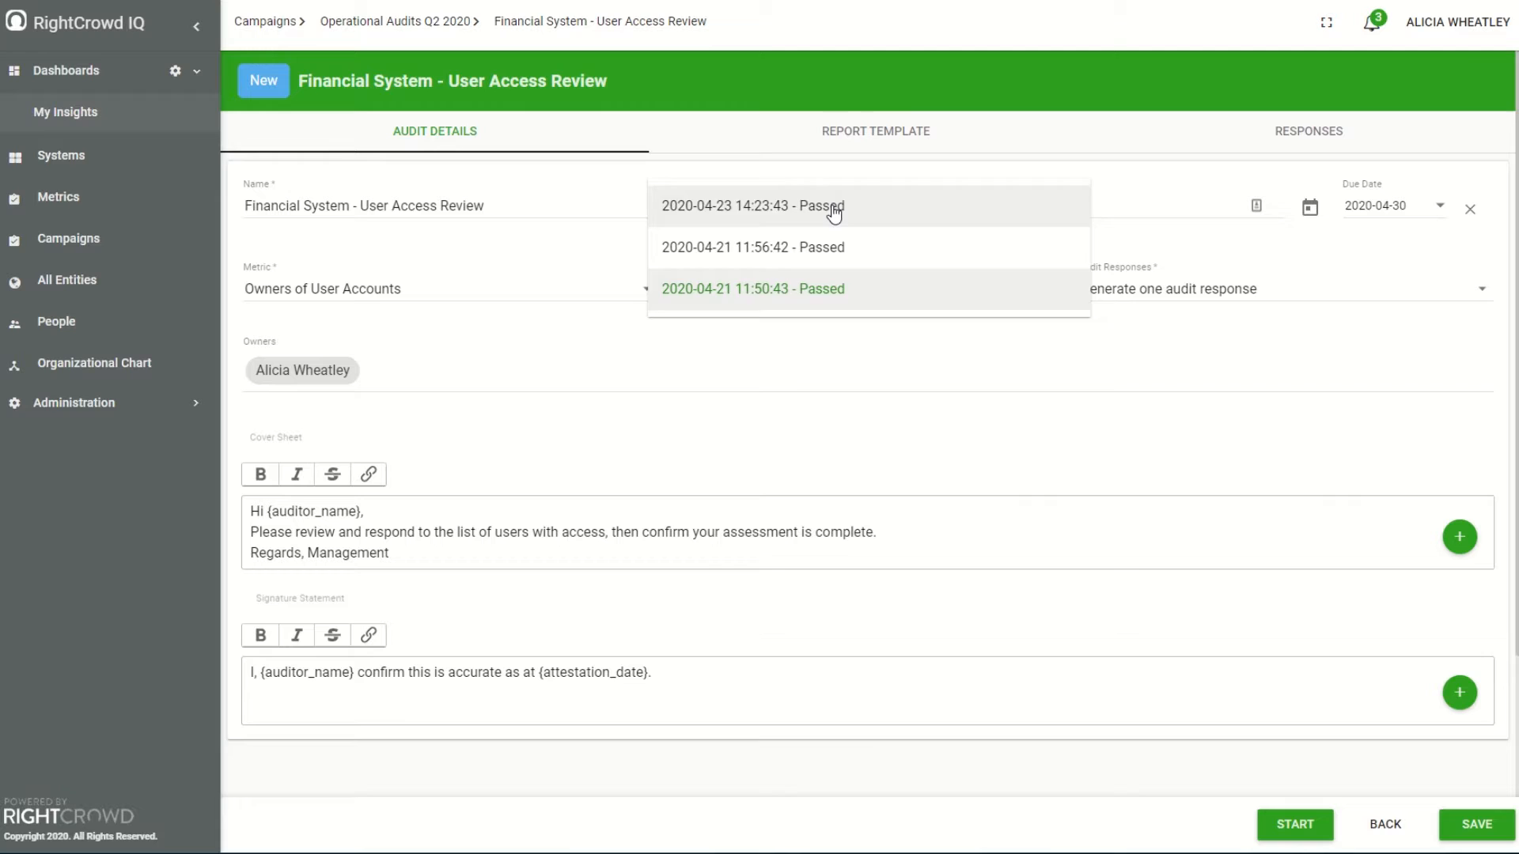
click(752, 205)
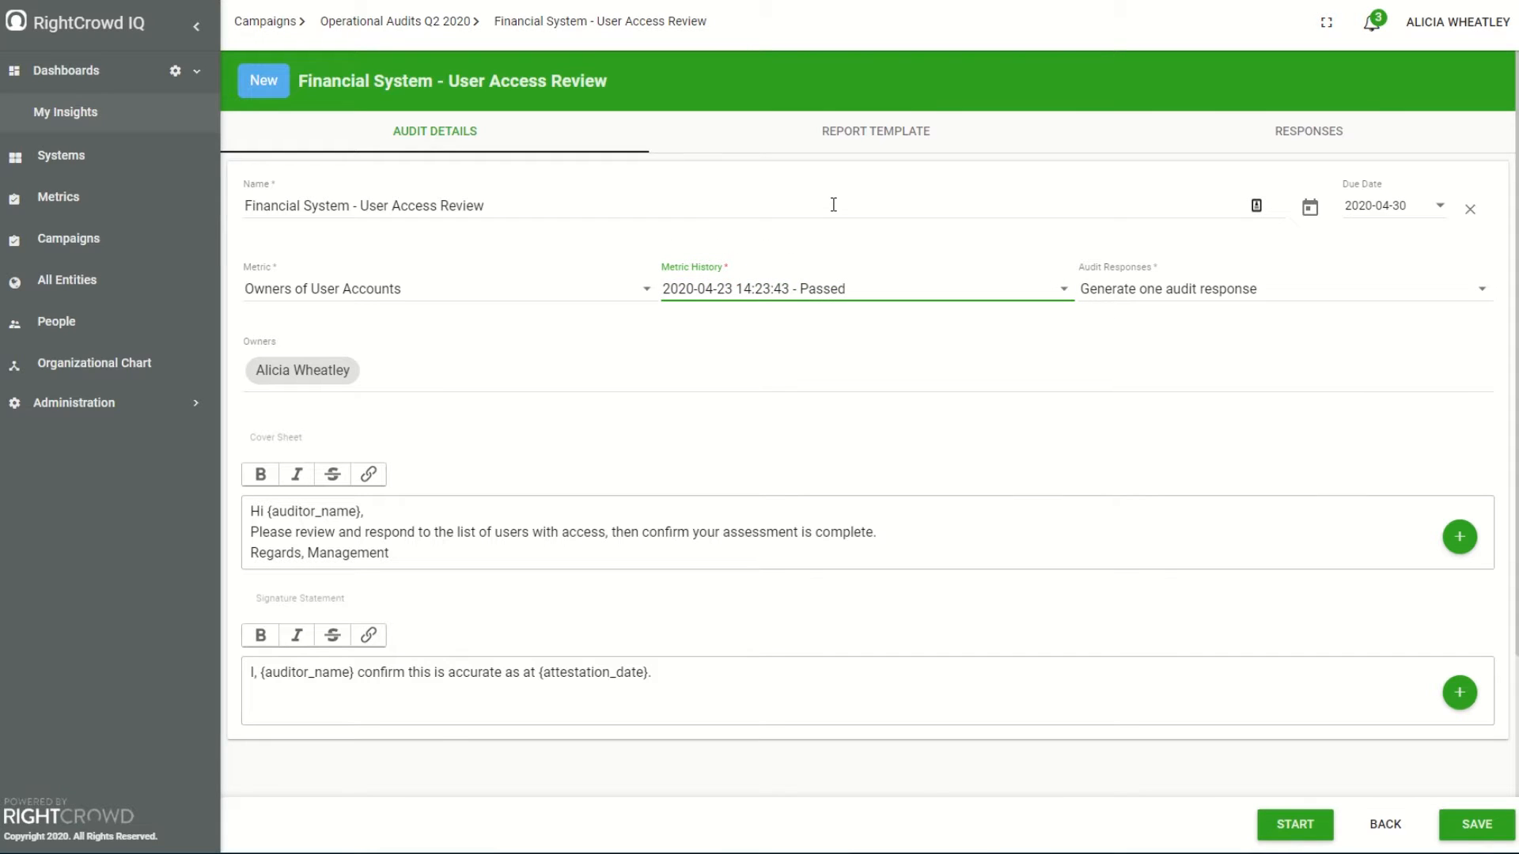
mouse_move(821, 209)
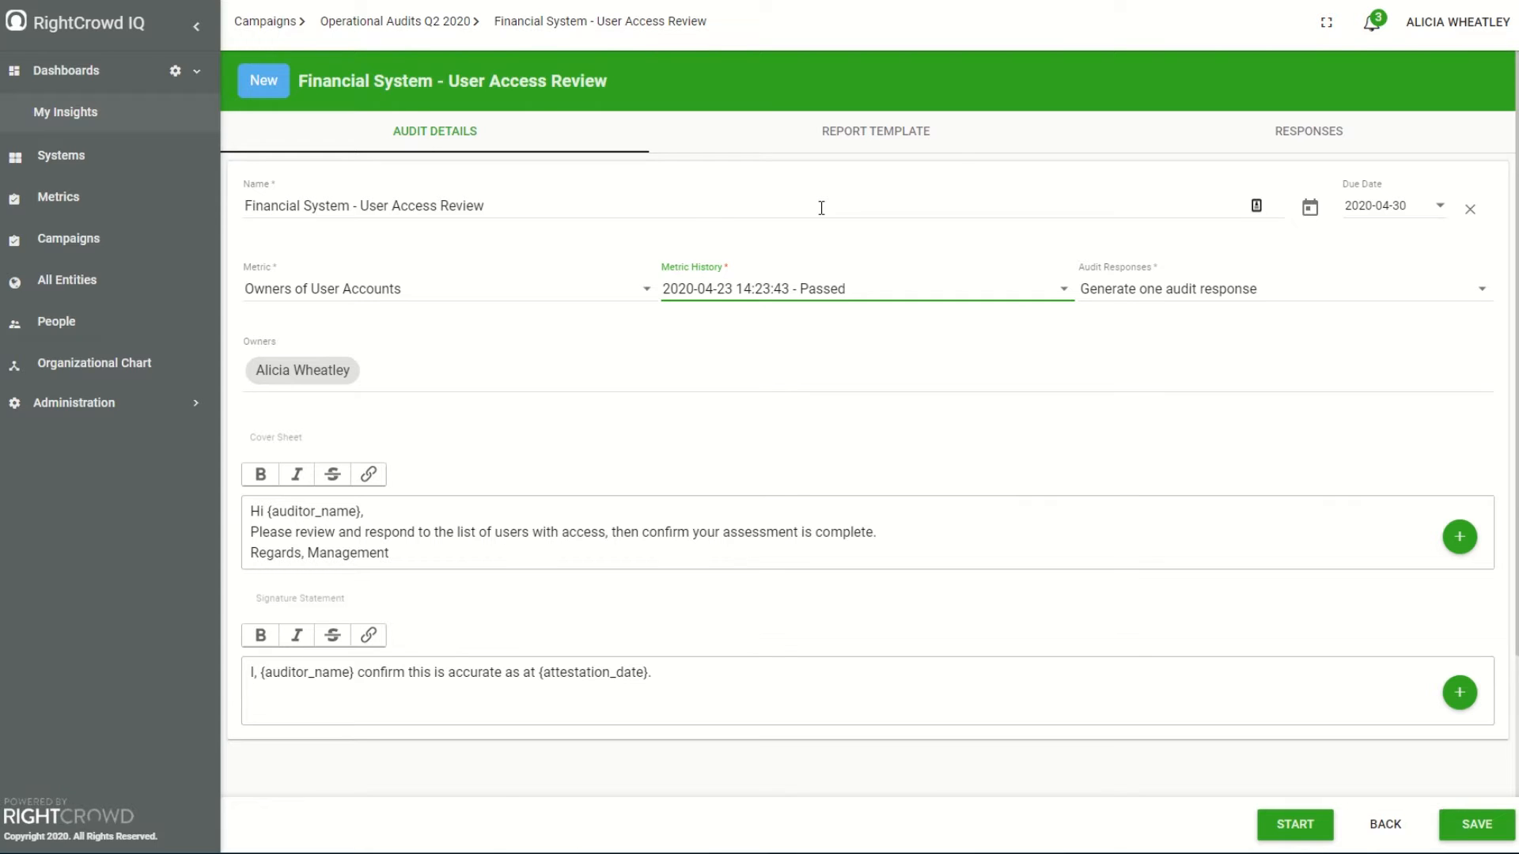
mouse_move(1443, 207)
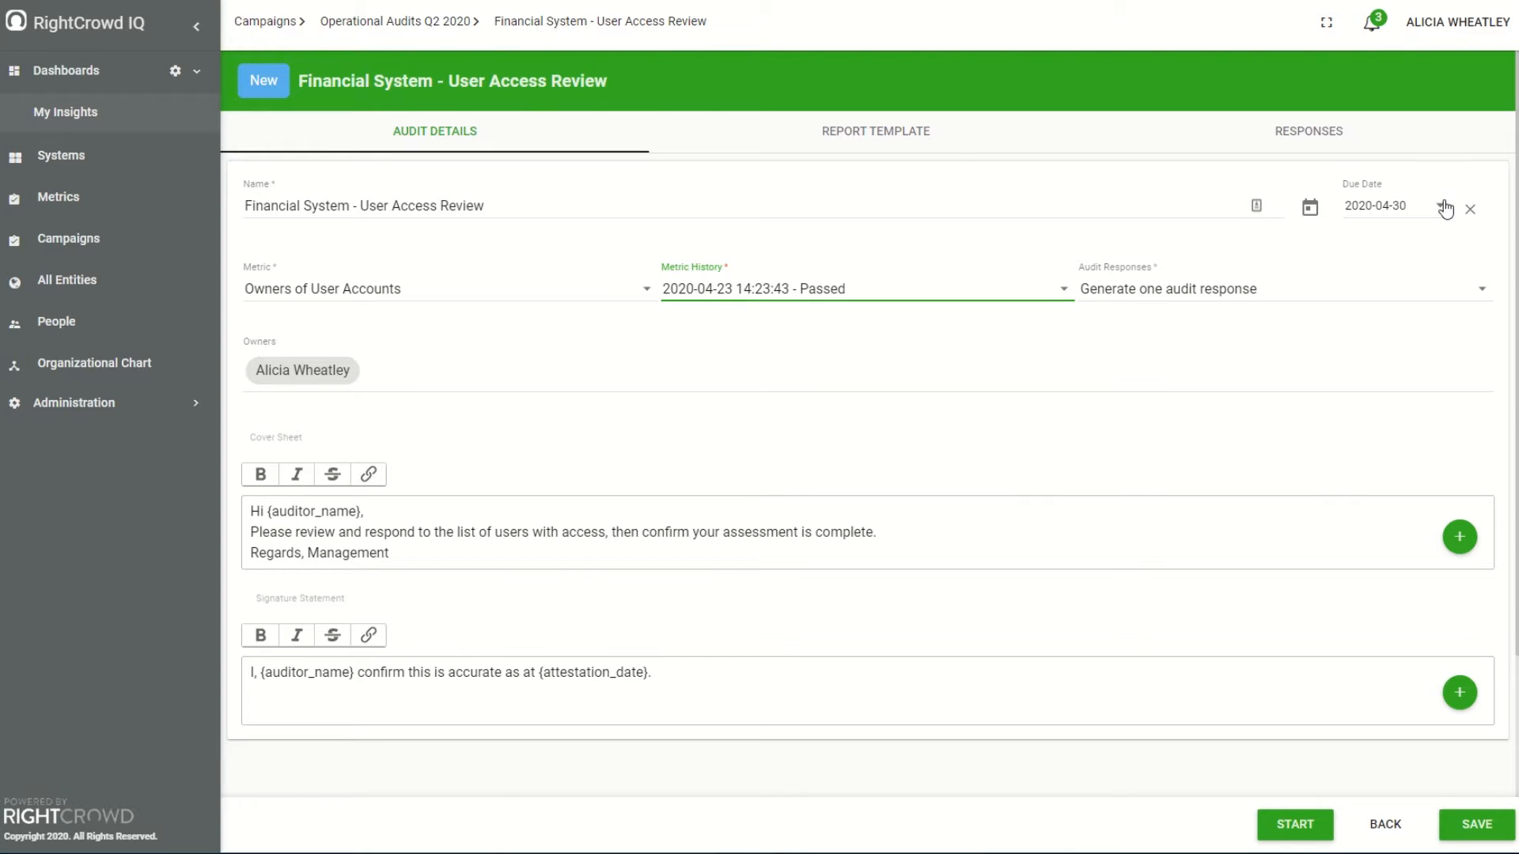
click(1307, 207)
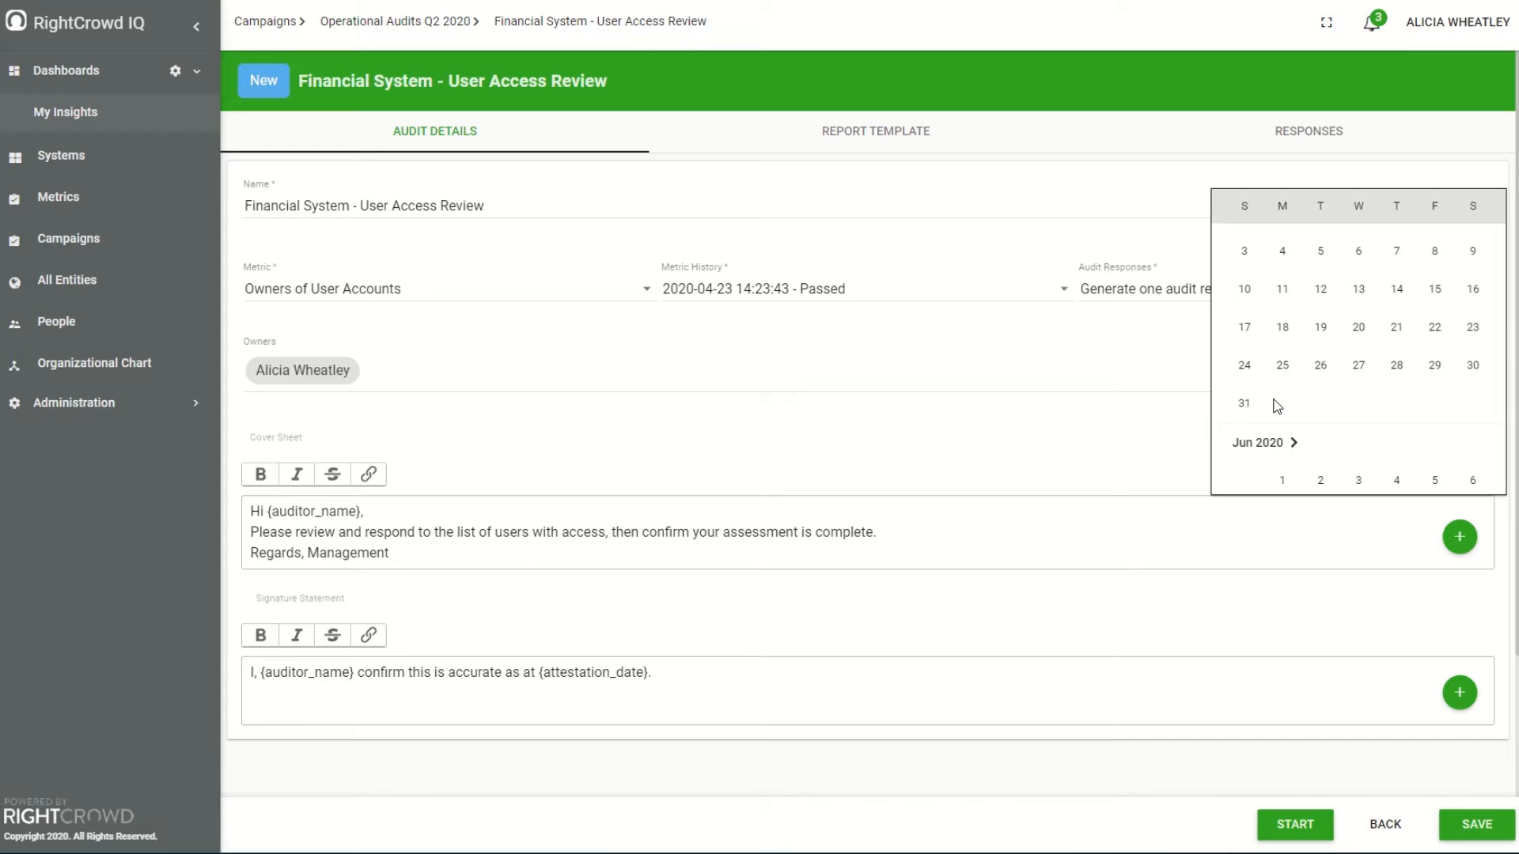
click(1244, 404)
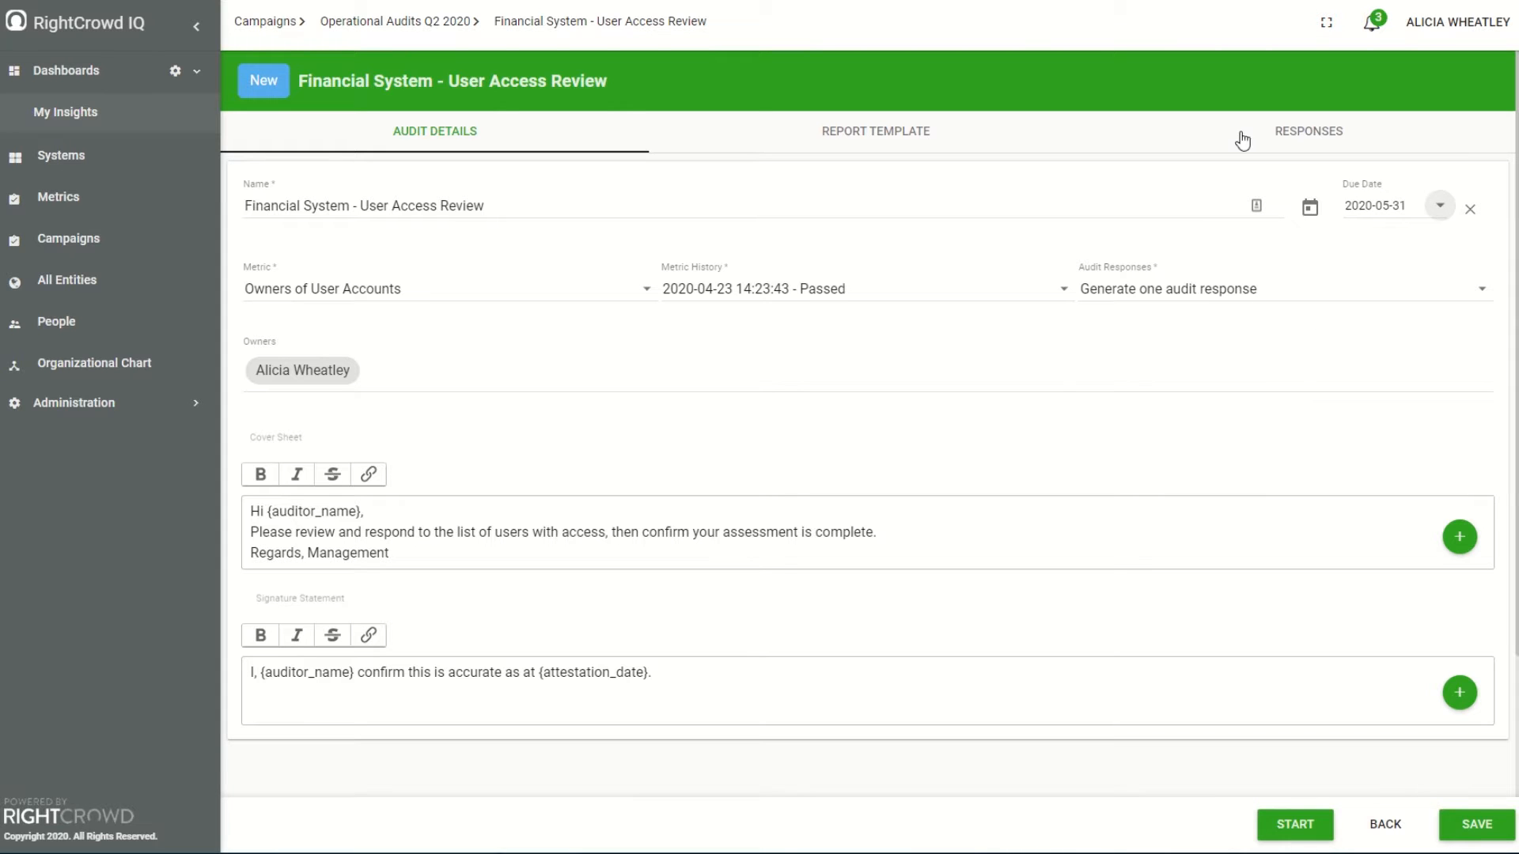
Review the audit's report template, then its single response, assigned and not started.
click(876, 131)
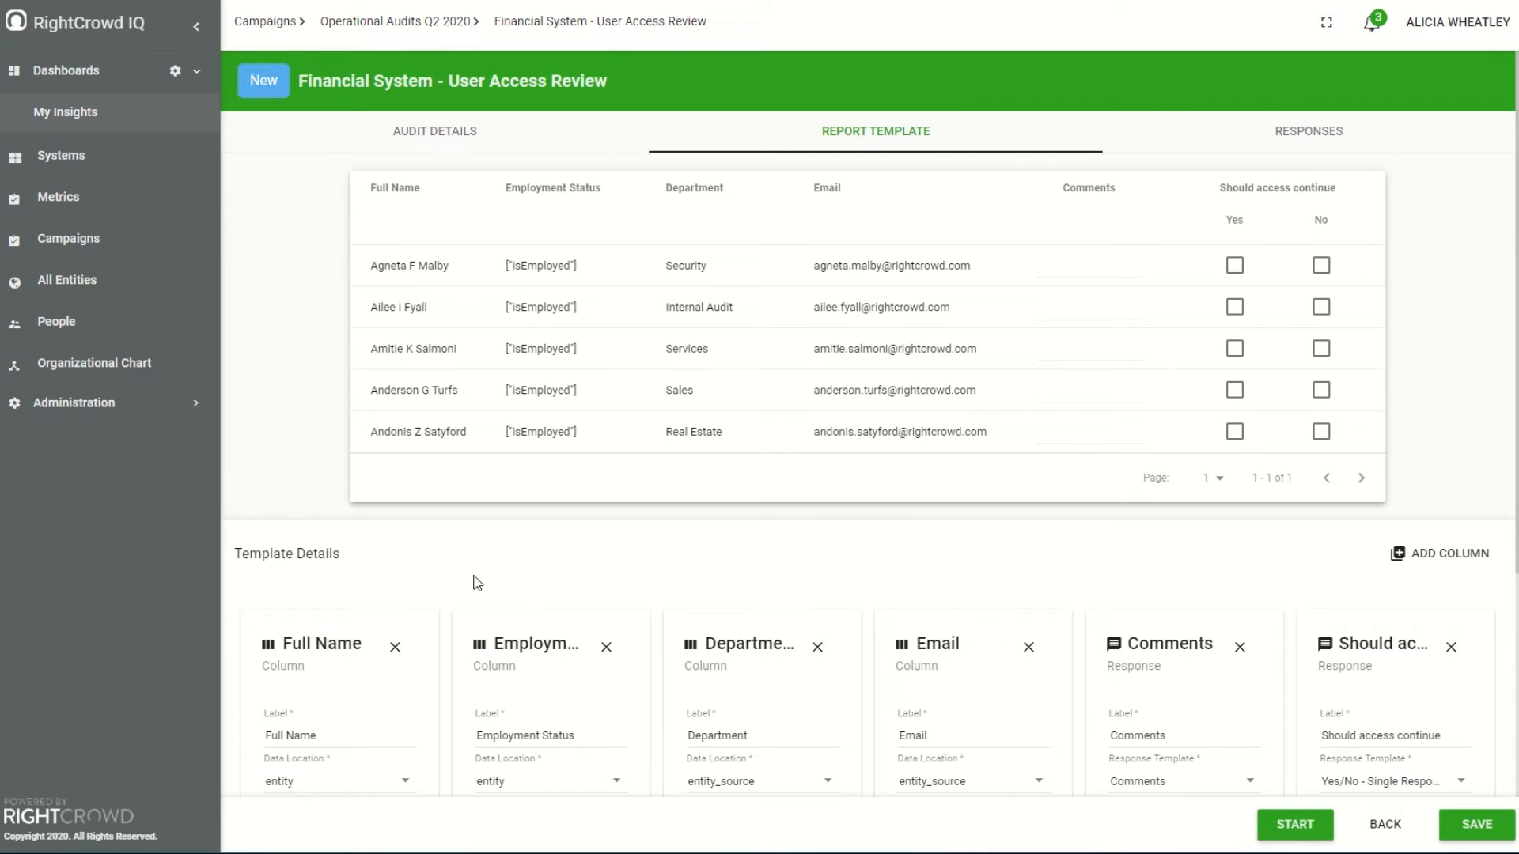
click(1310, 133)
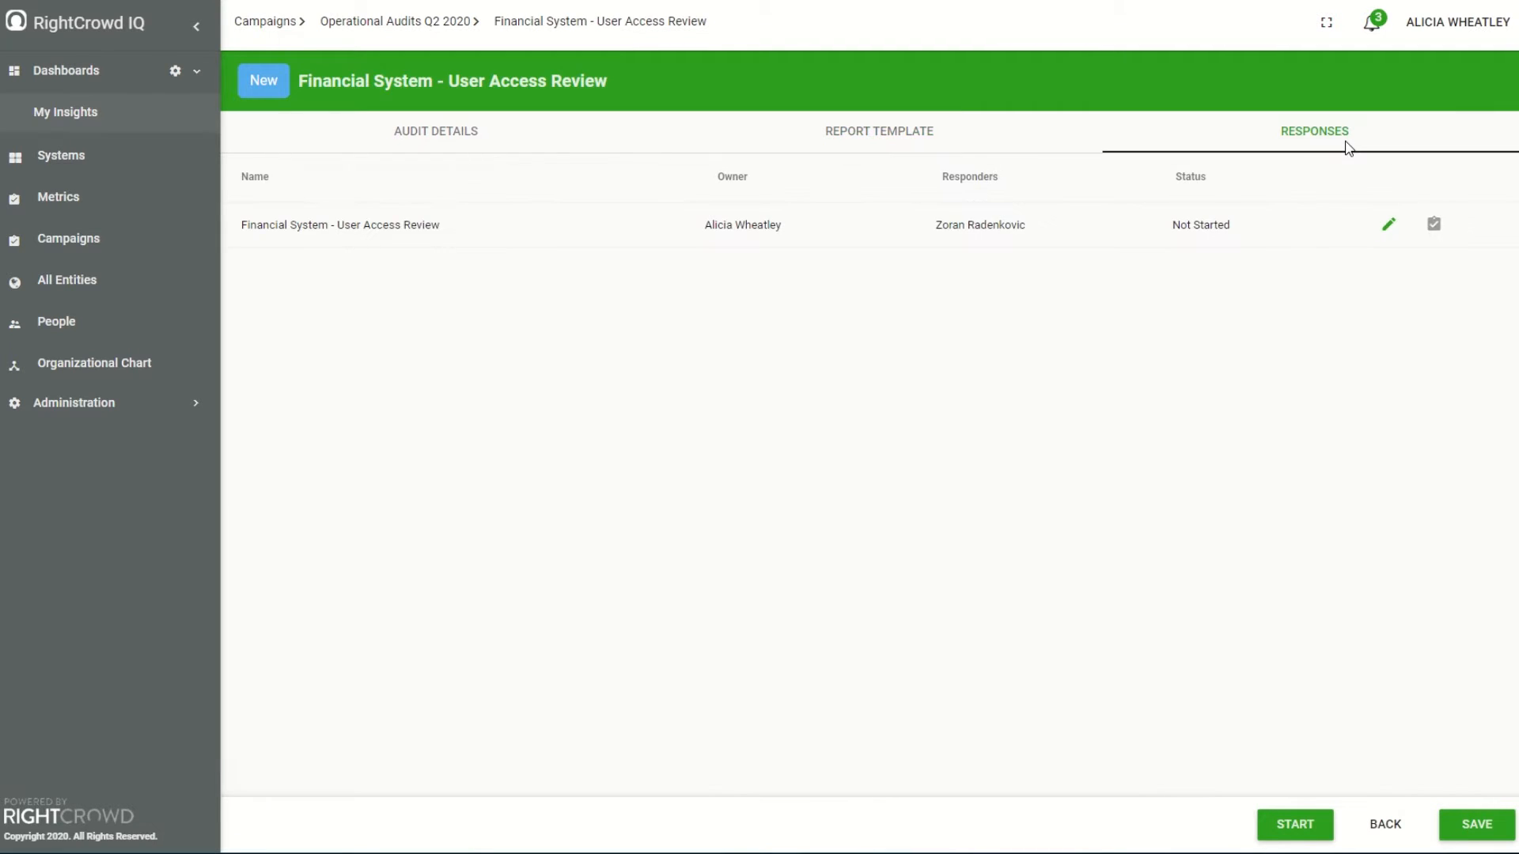
click(1190, 177)
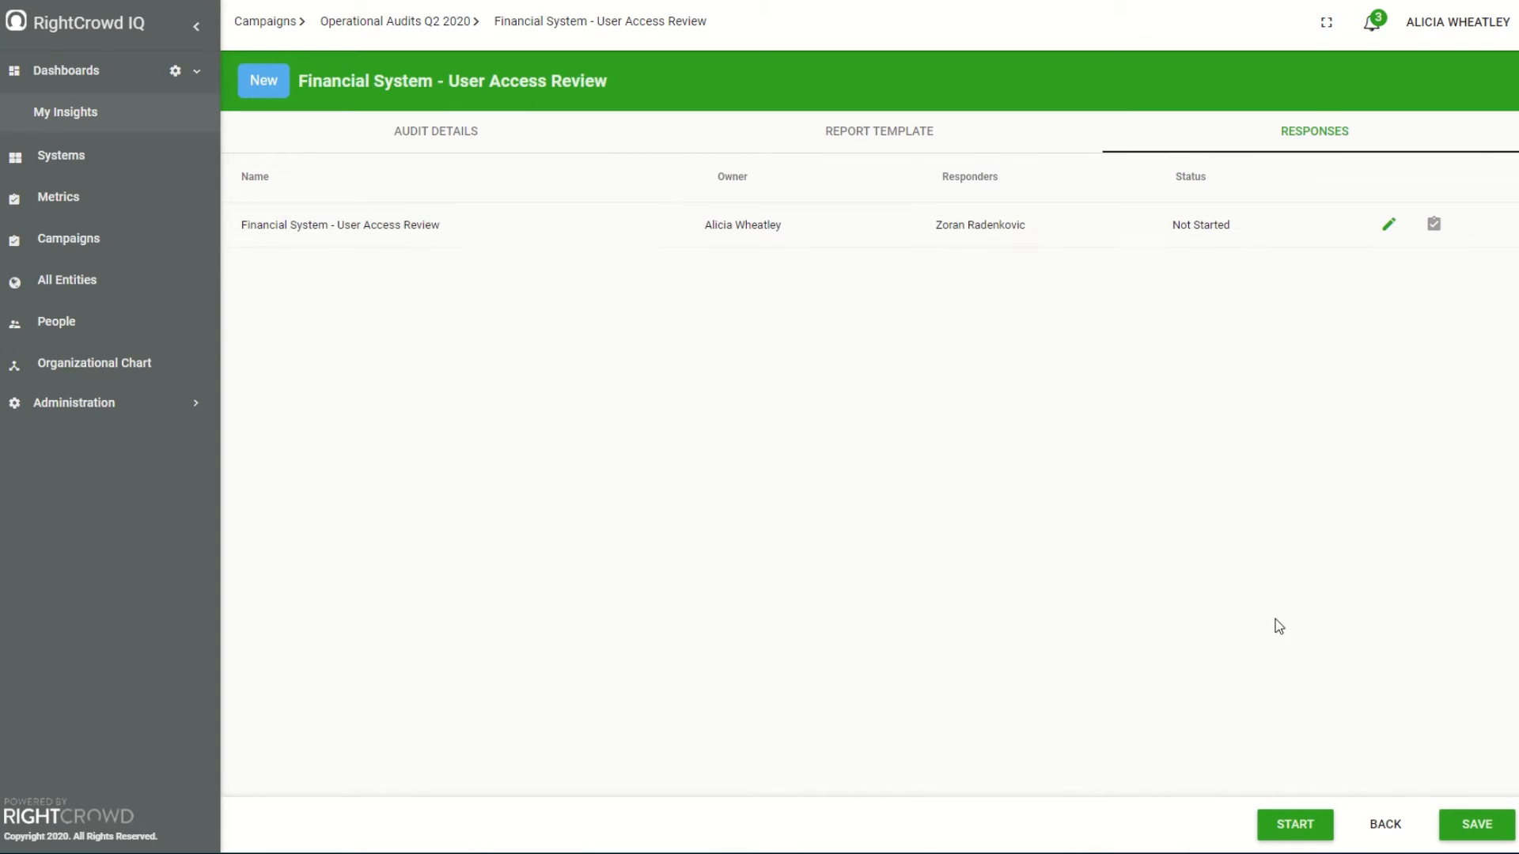
Start the user access review and enter it from the responder's view past the welcome message.
click(1293, 824)
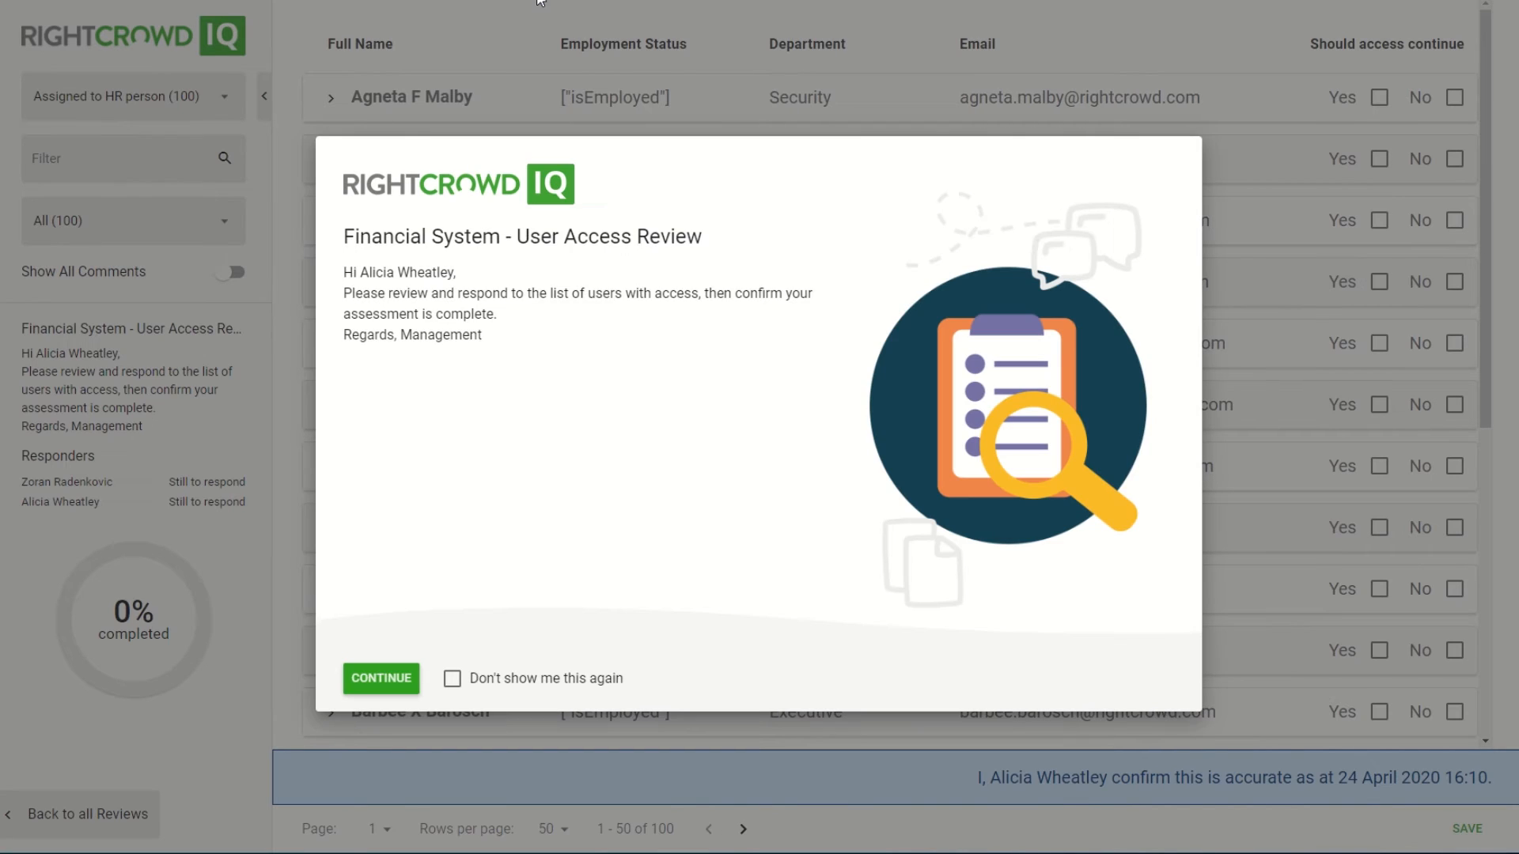
mouse_move(569, 508)
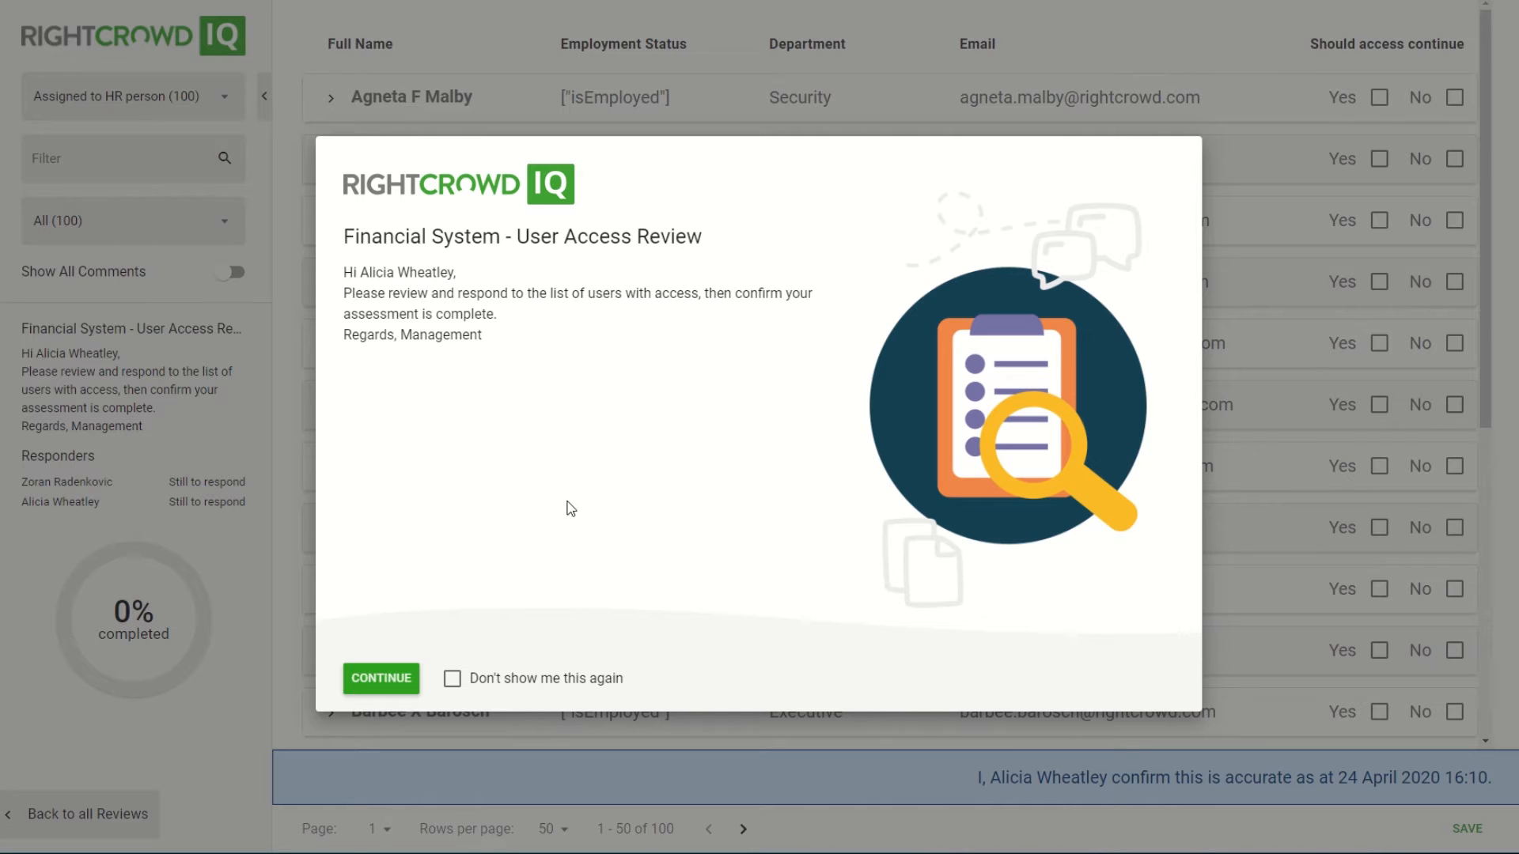
mouse_move(389, 268)
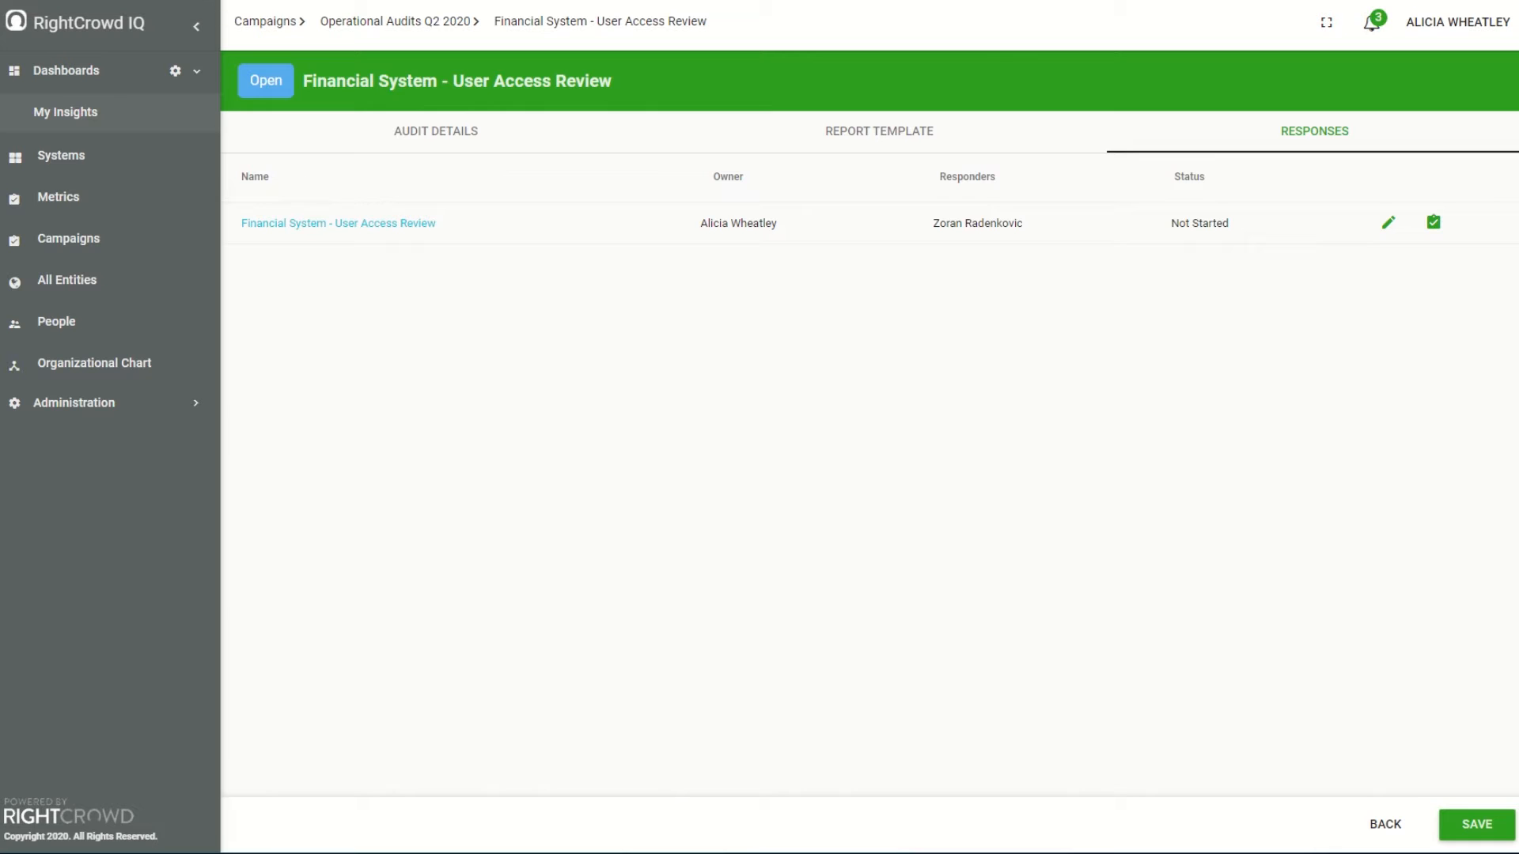
click(435, 132)
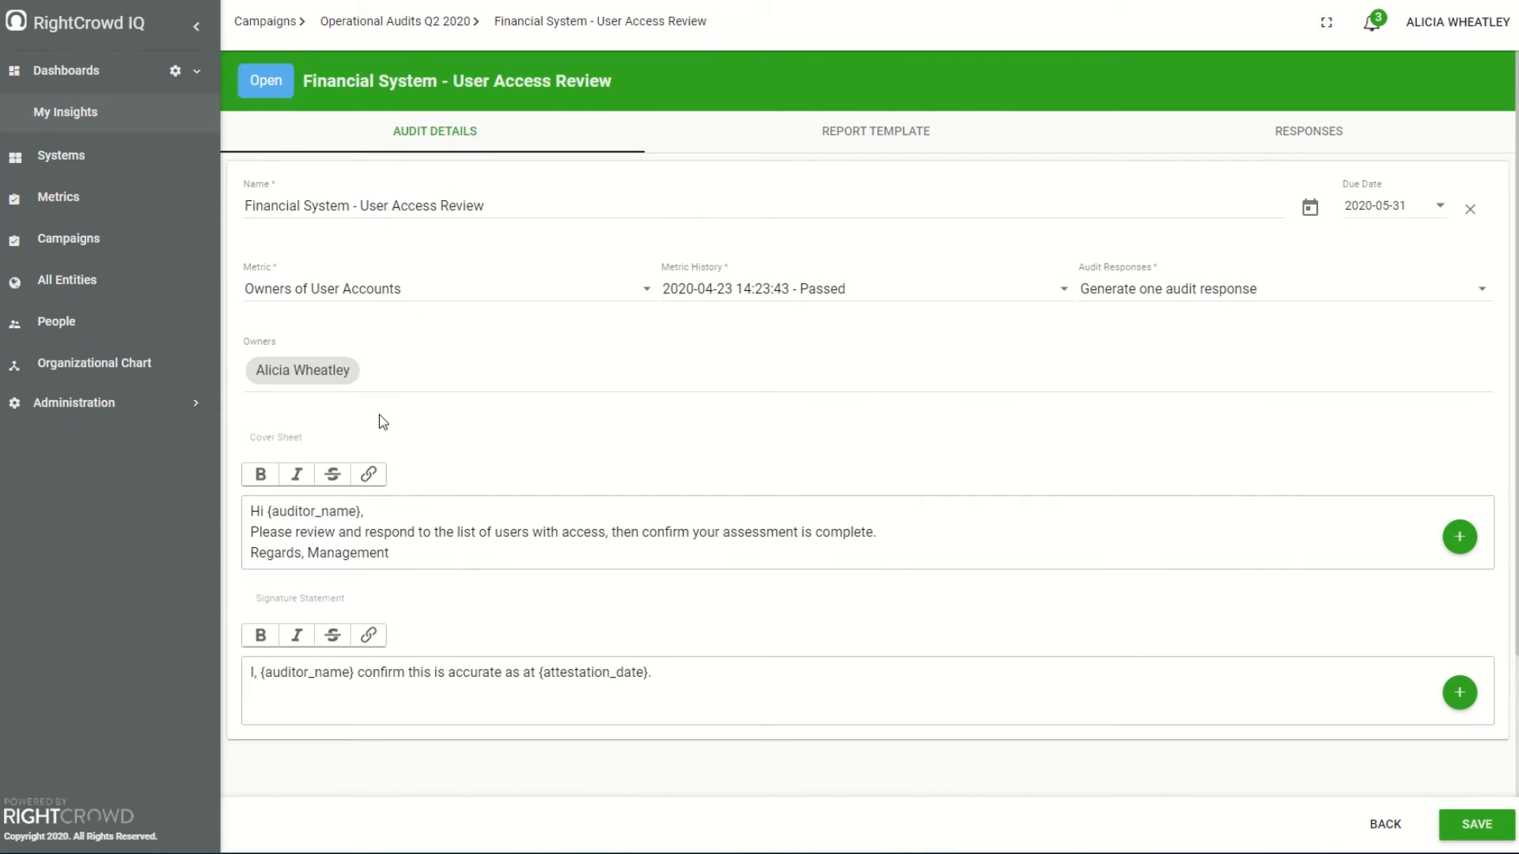
mouse_move(516, 580)
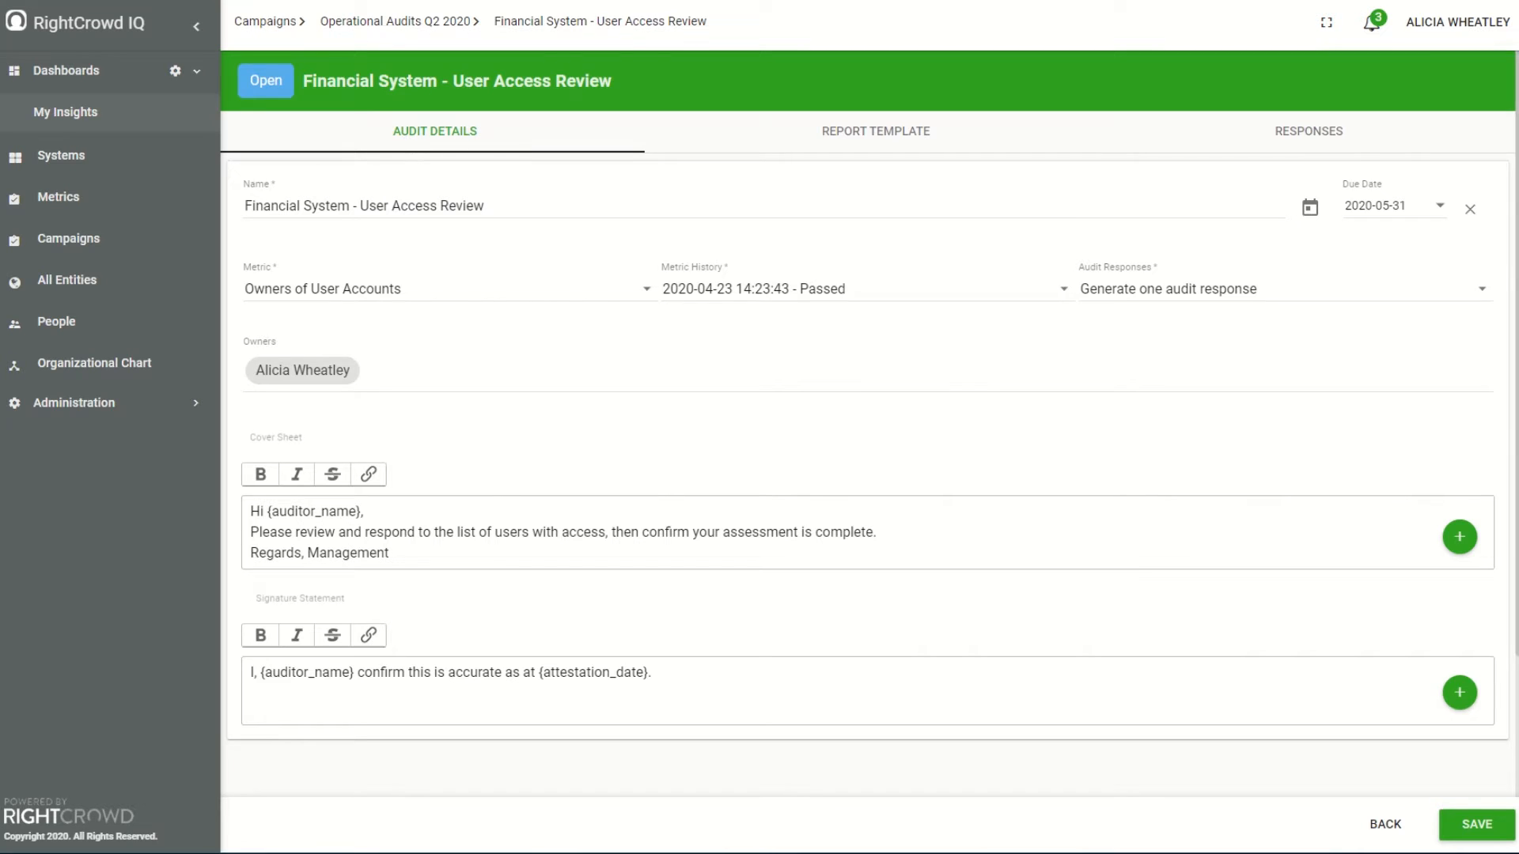
click(265, 80)
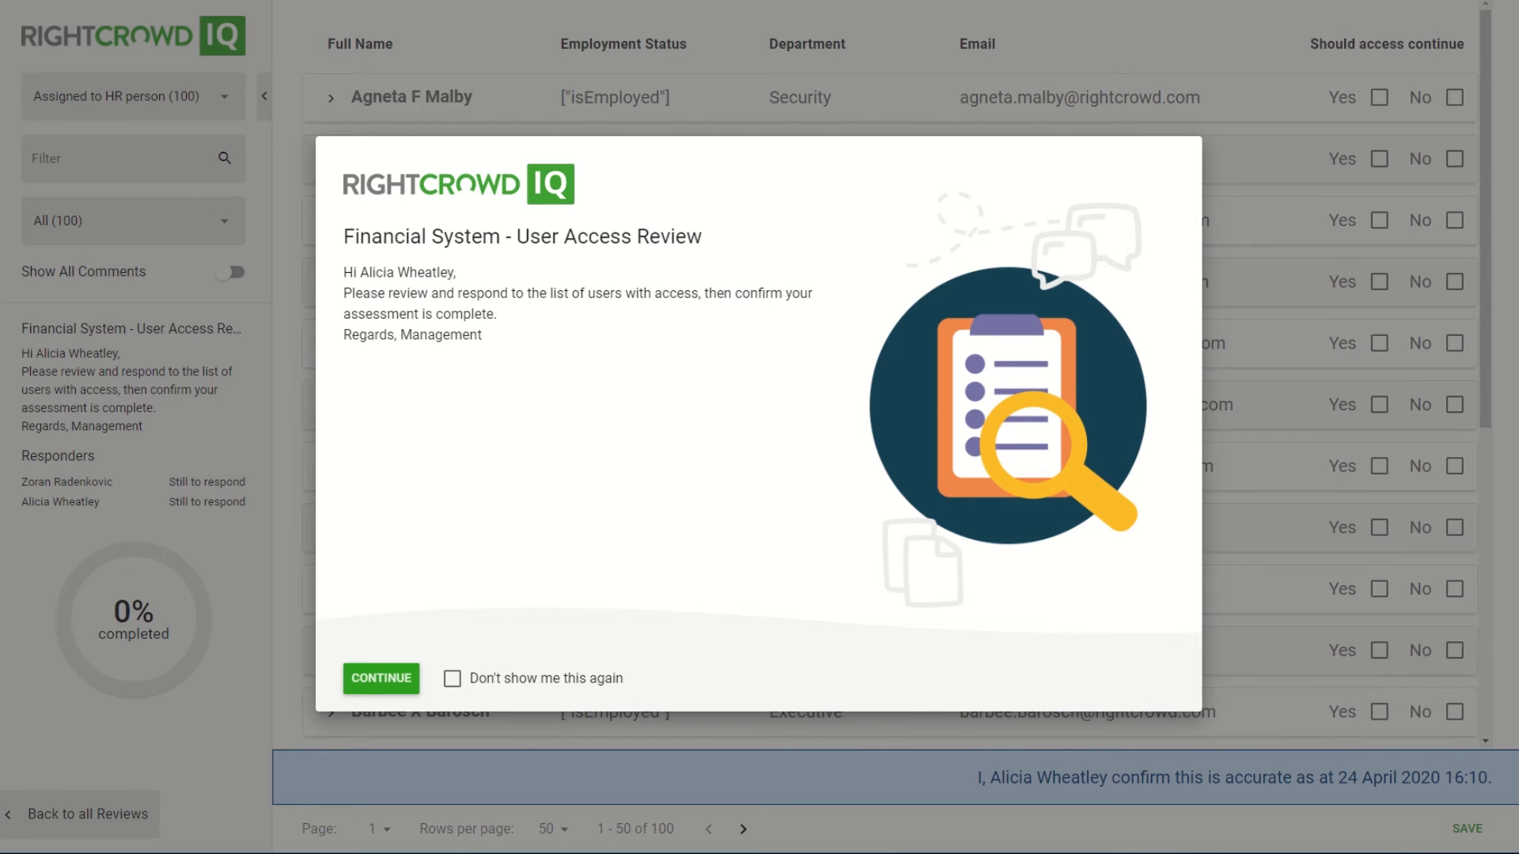
click(379, 678)
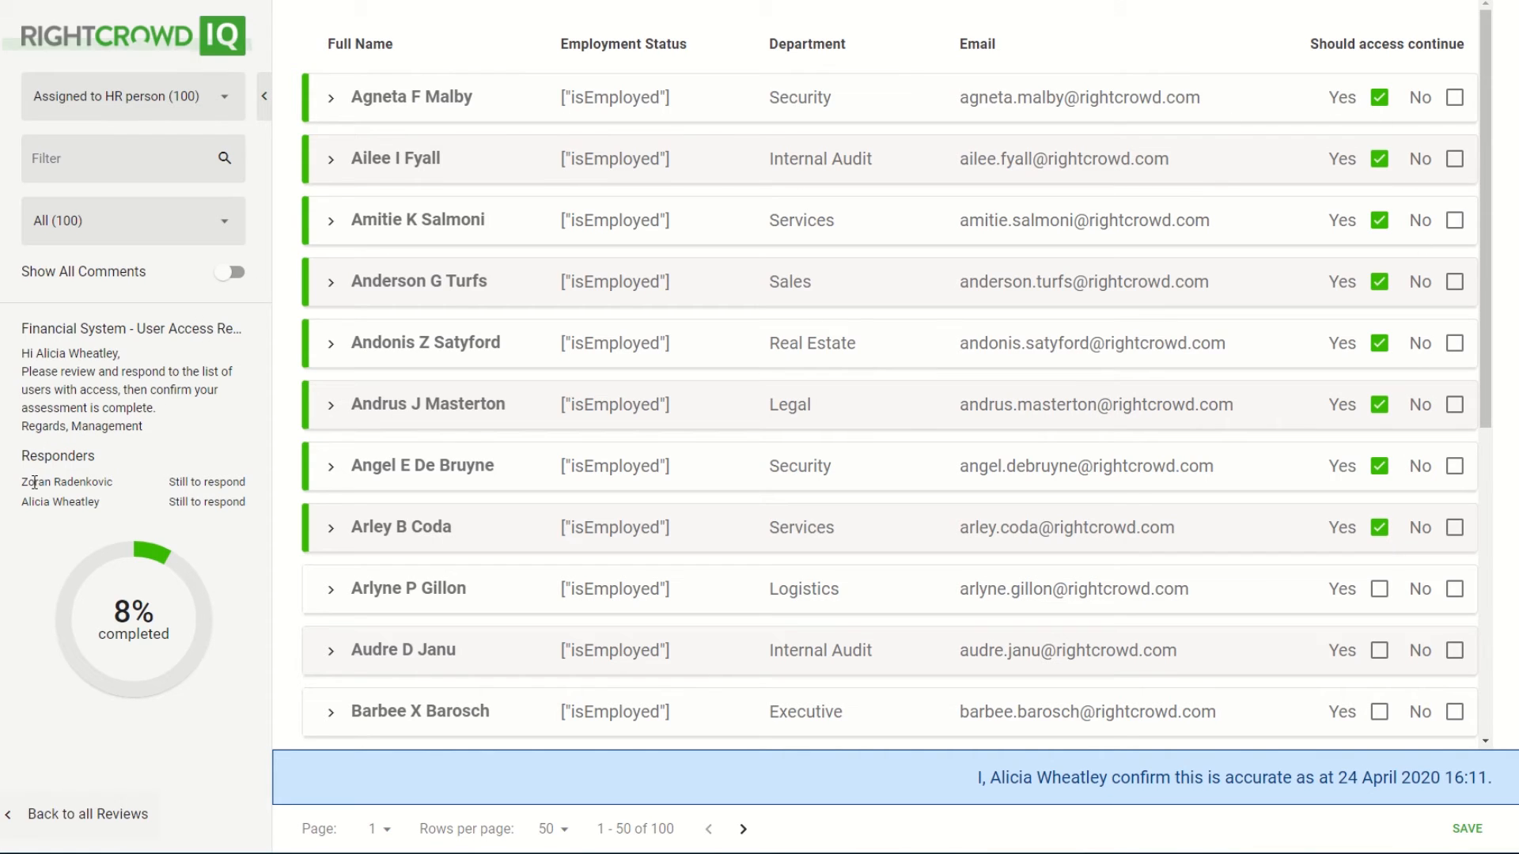
Mark the first eight users Yes to keep access and save, reaching 8% complete.
click(1463, 828)
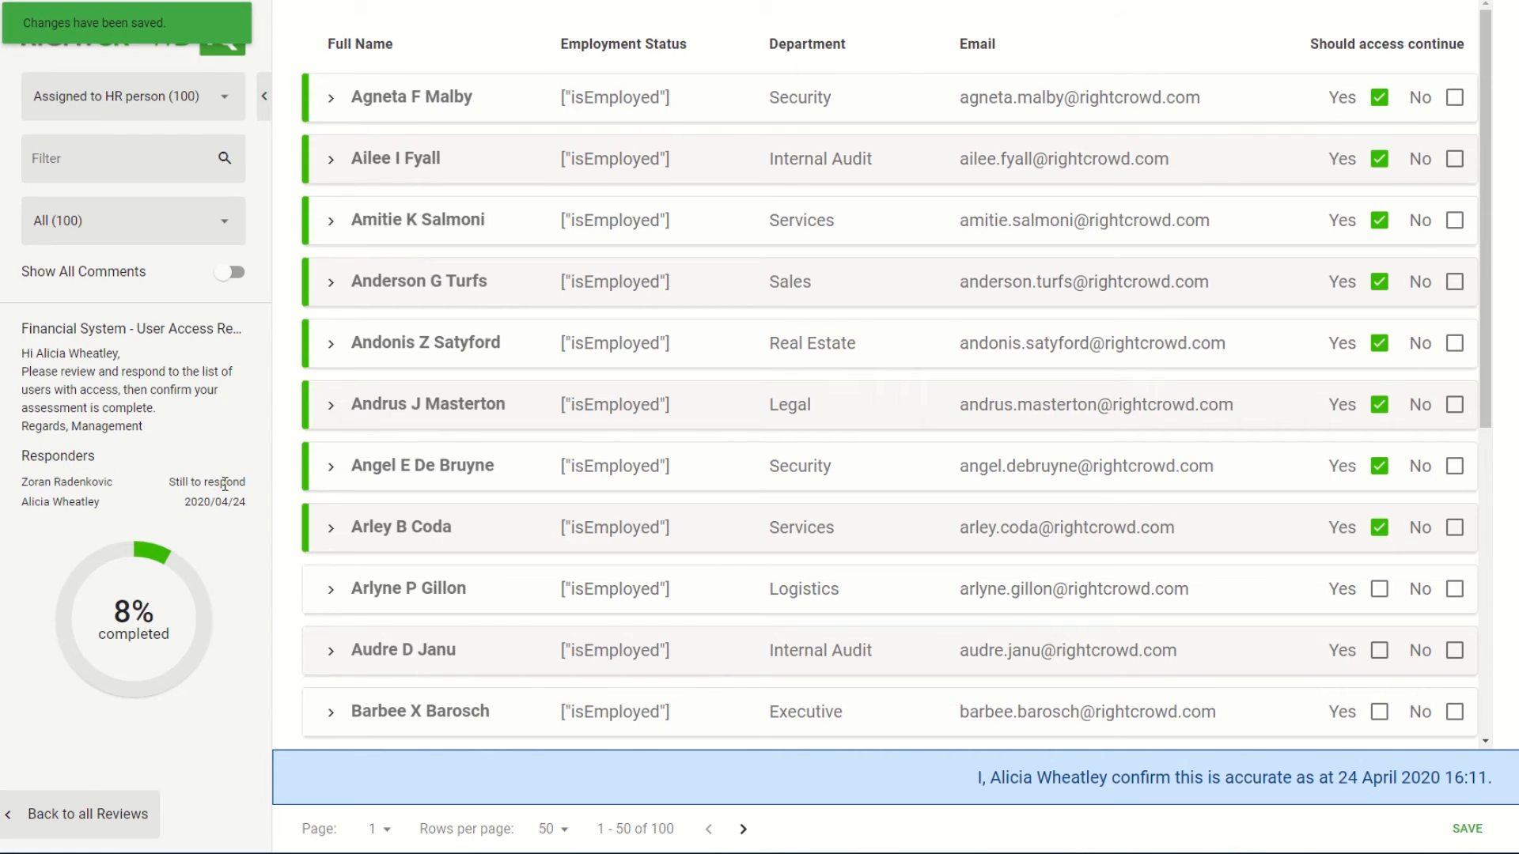
click(1463, 829)
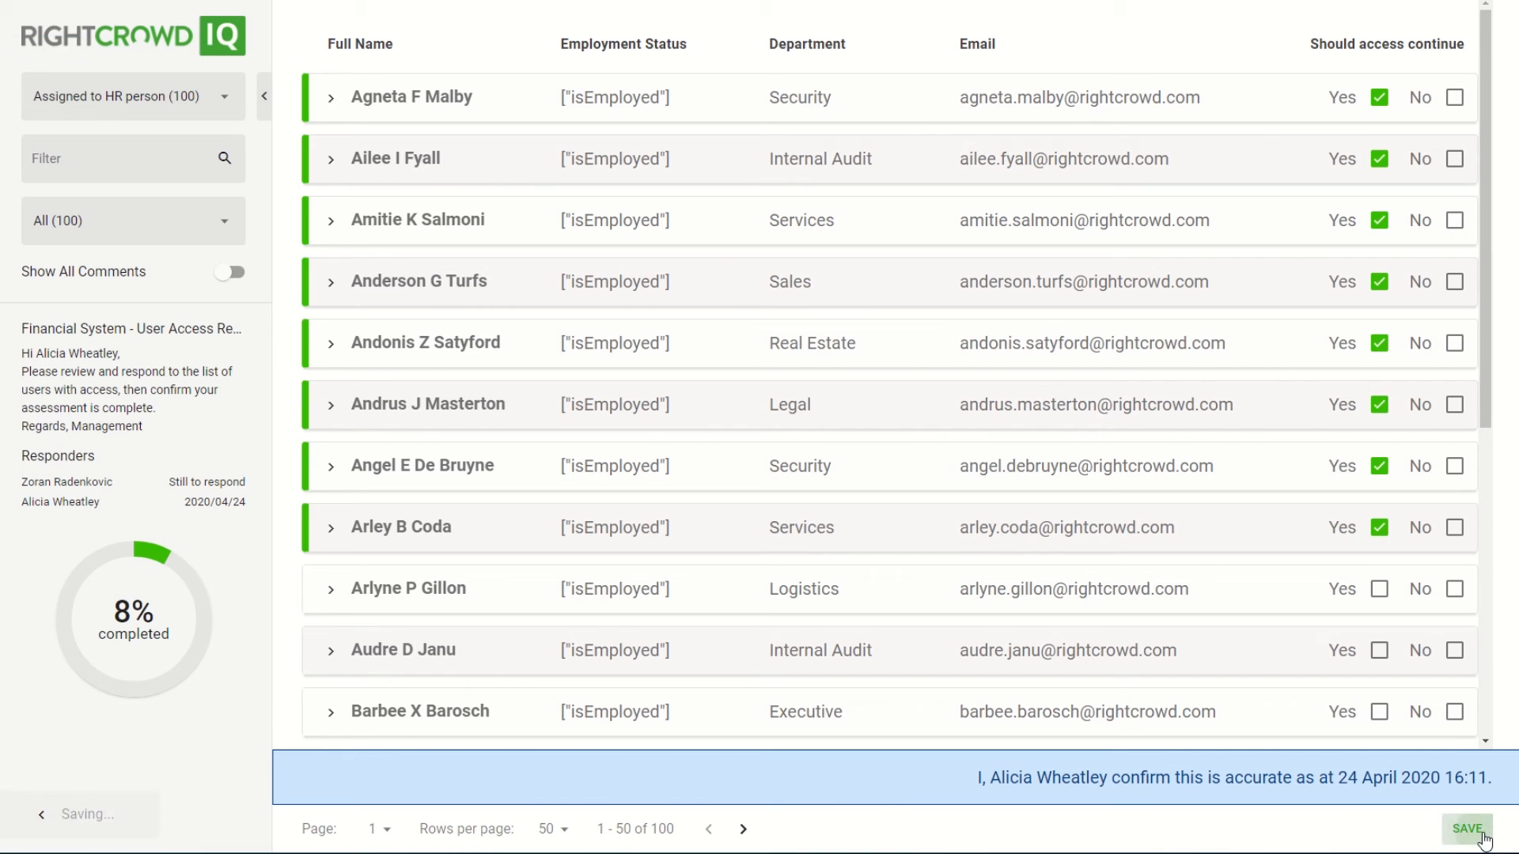
Back in the owner view, reopen Operational Audits Q2 2020 showing the Financial System audit at 8/100 reviewed.
click(1468, 826)
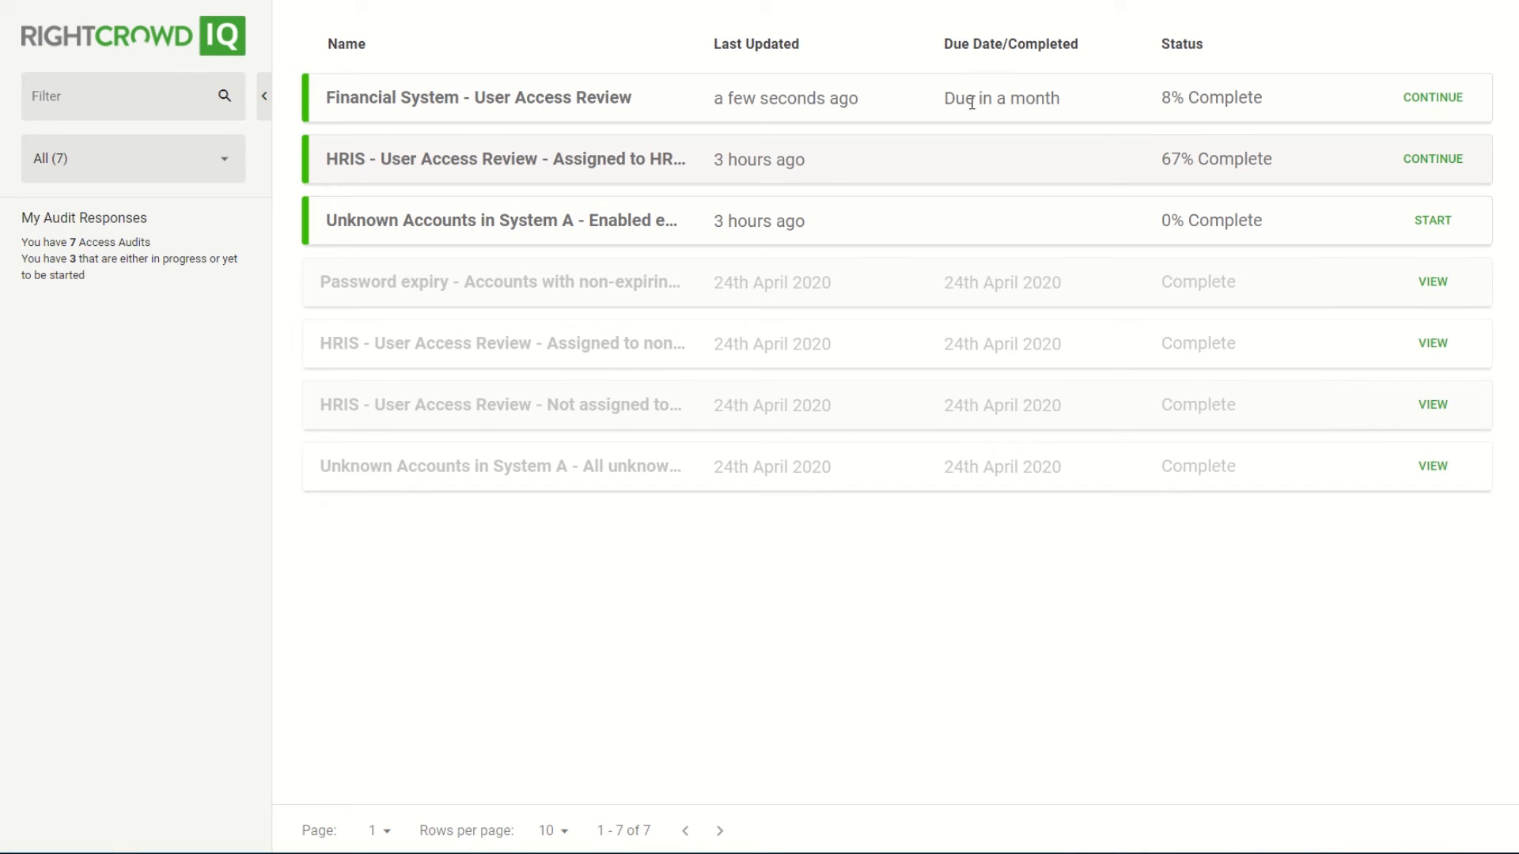
mouse_move(1433, 159)
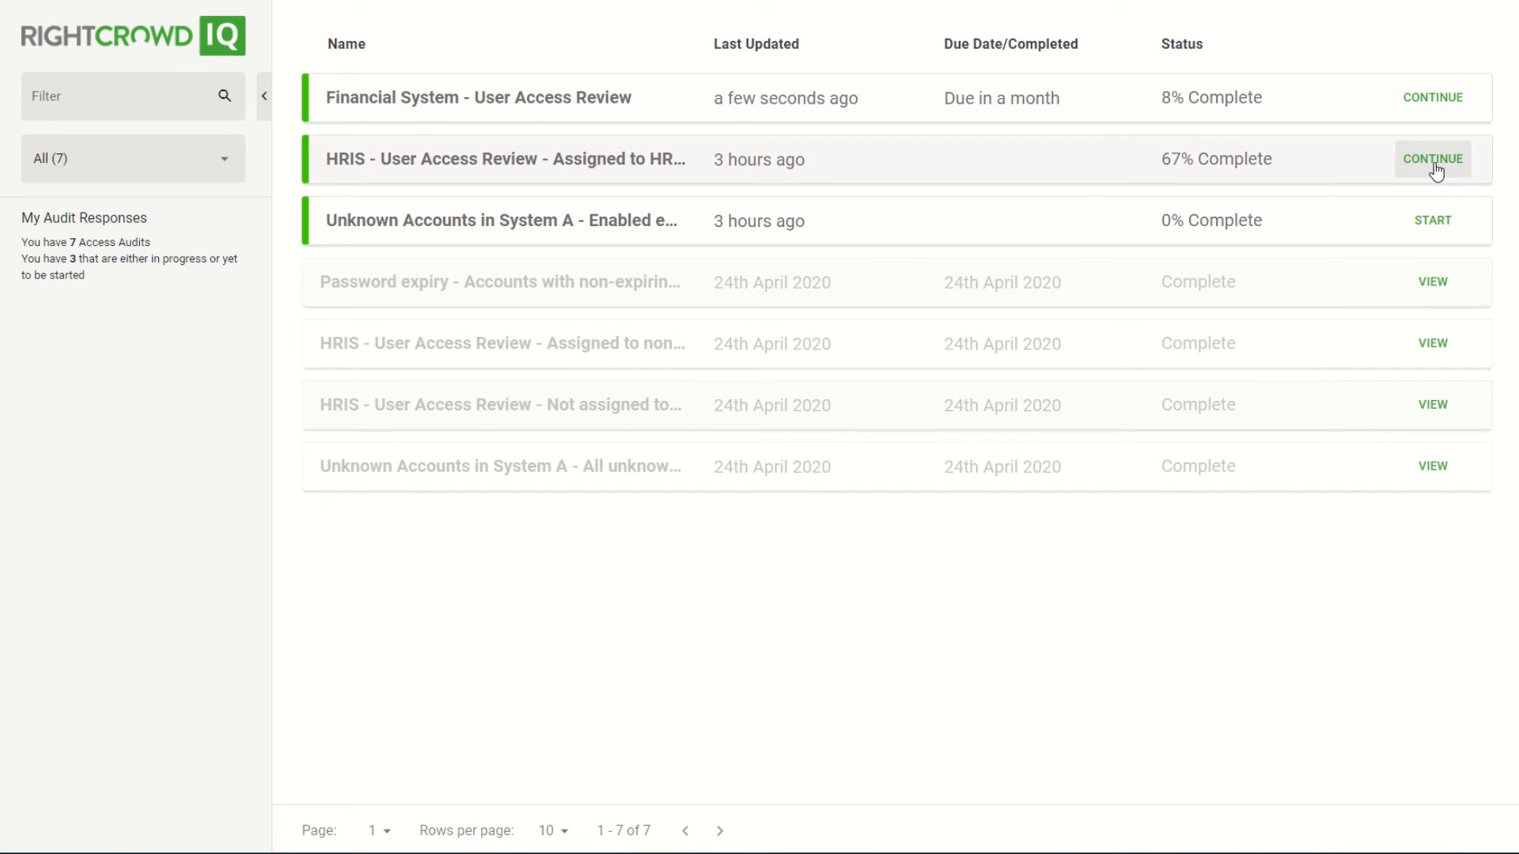
mouse_move(1449, 212)
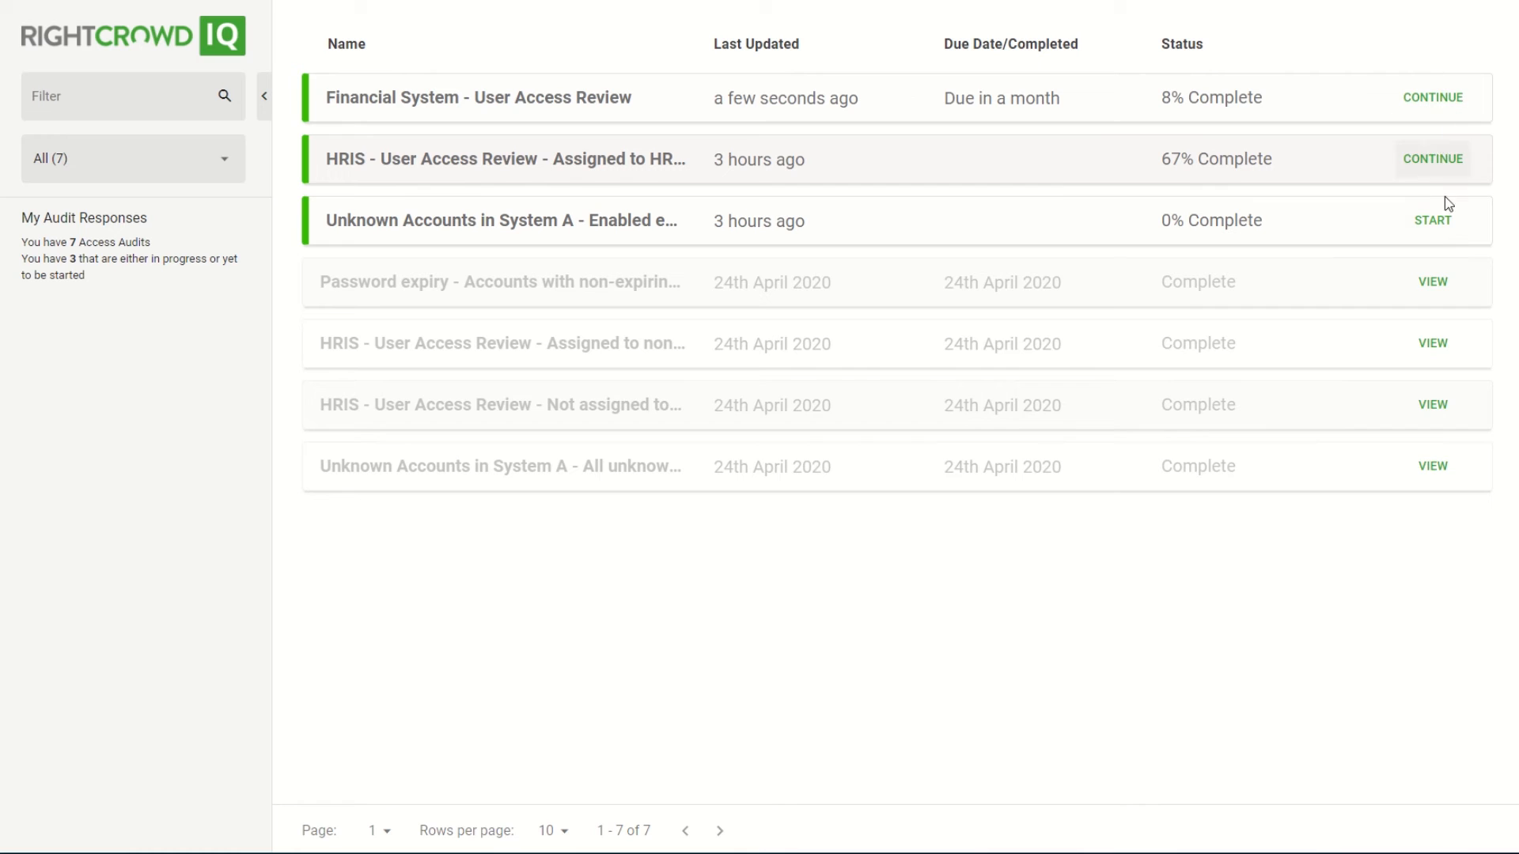
mouse_move(1410, 179)
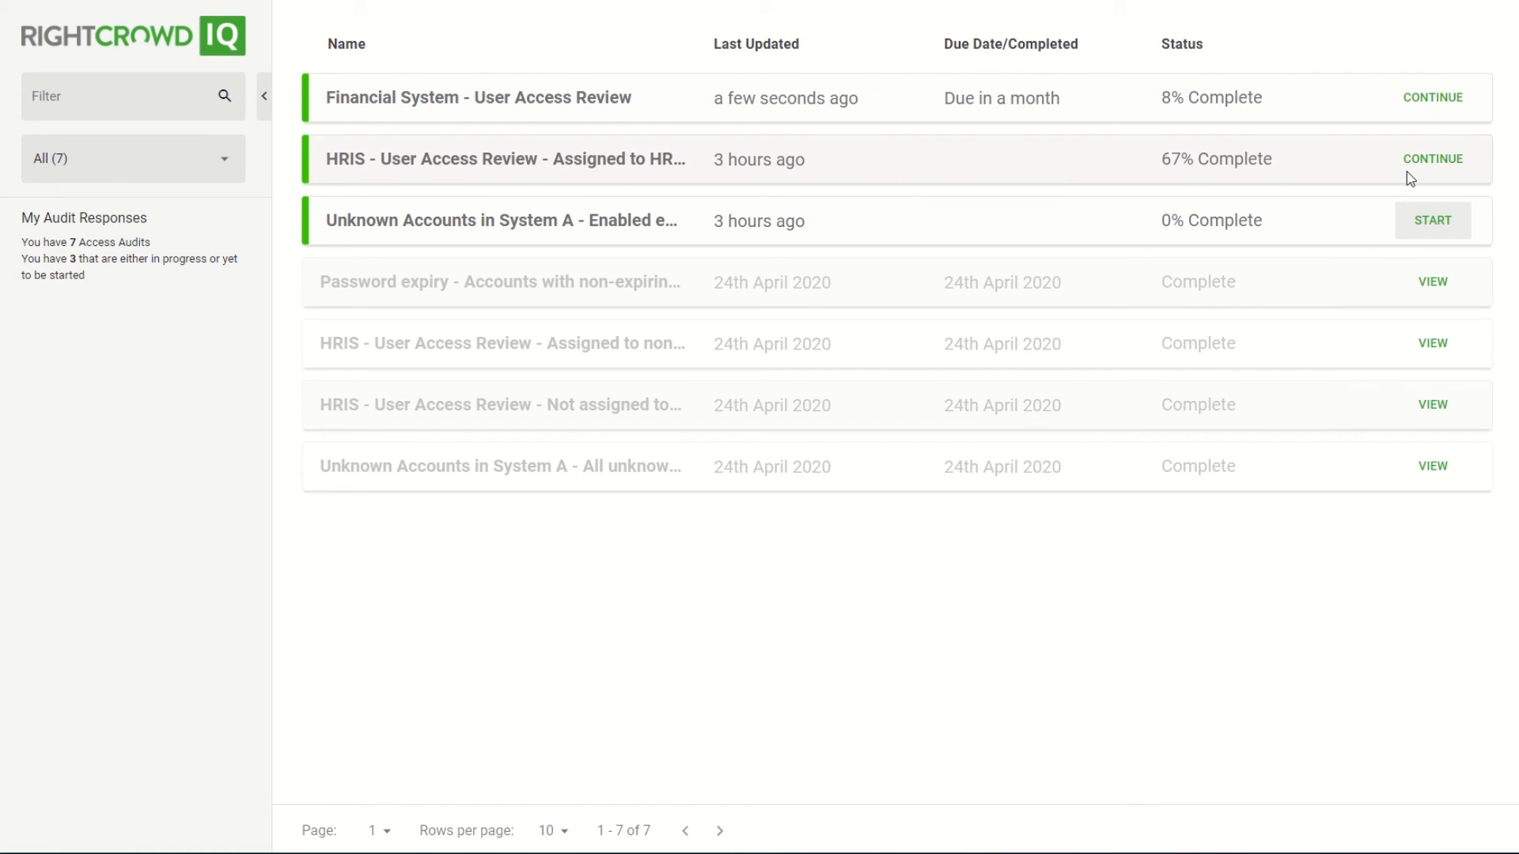
click(1433, 96)
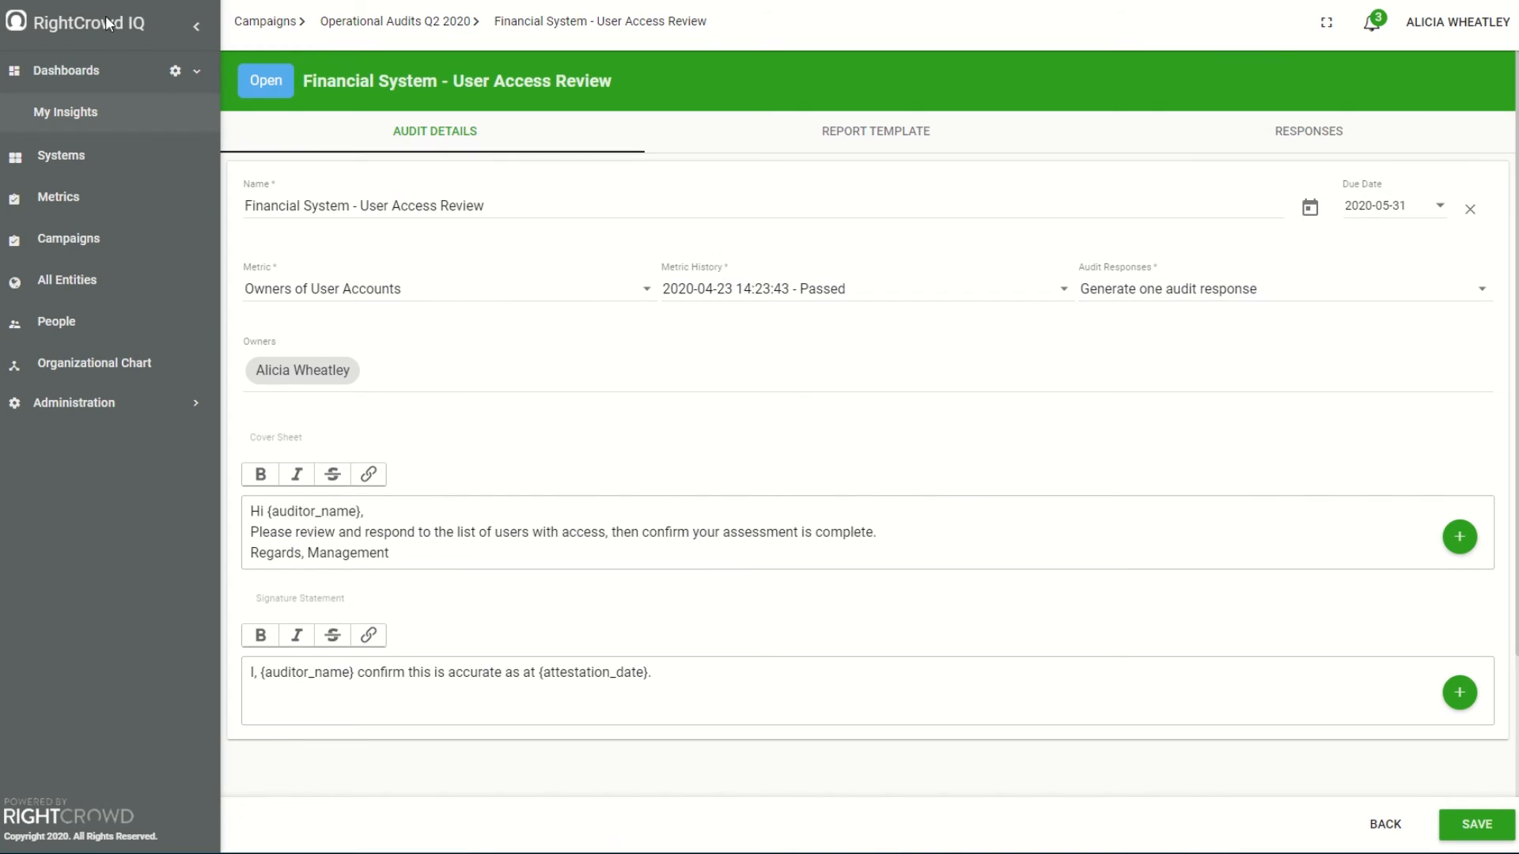
click(68, 238)
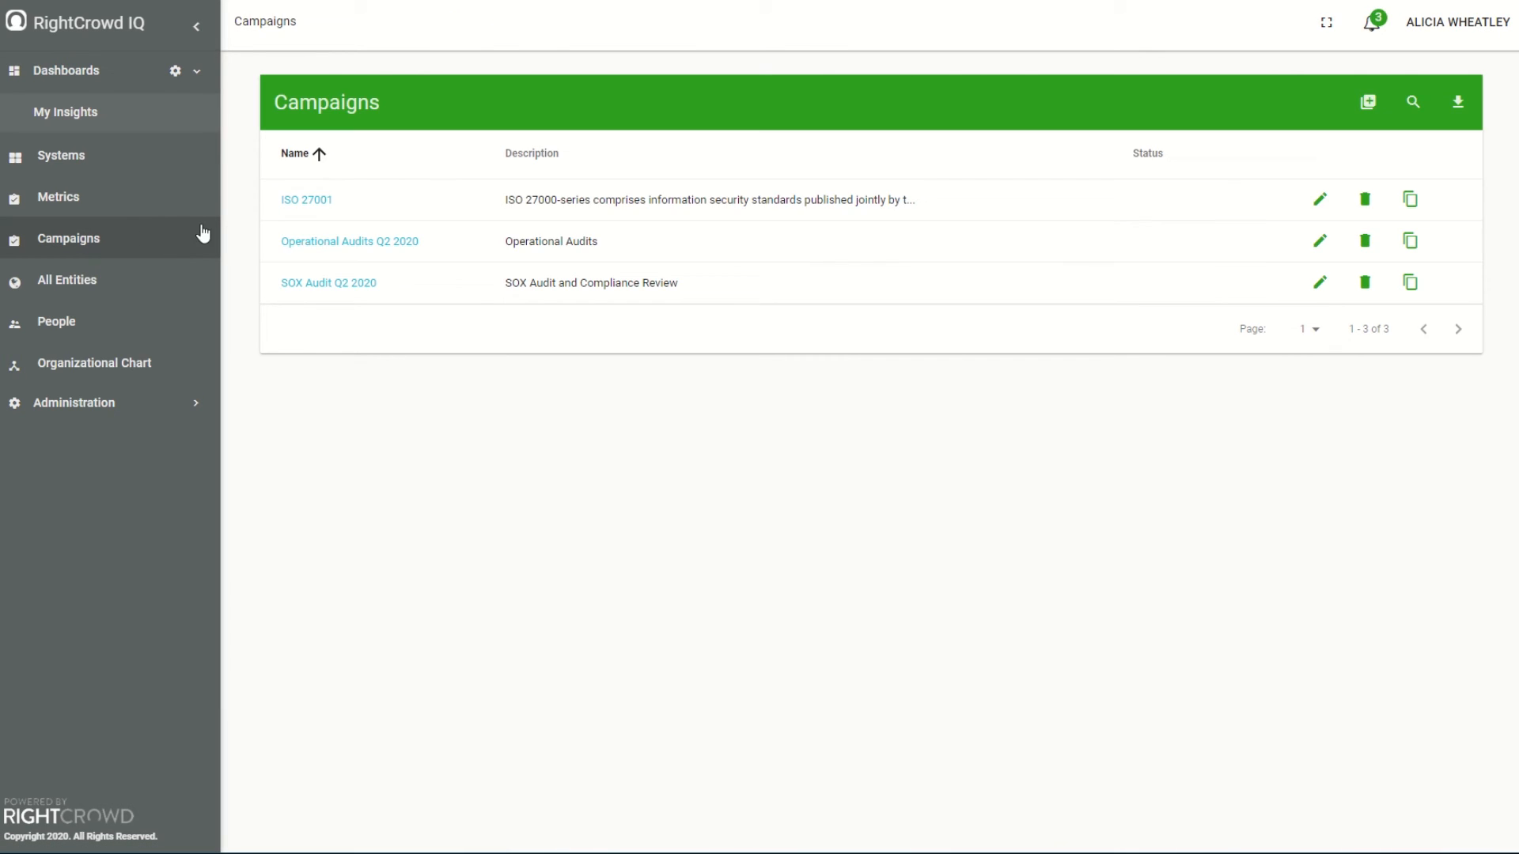
click(348, 240)
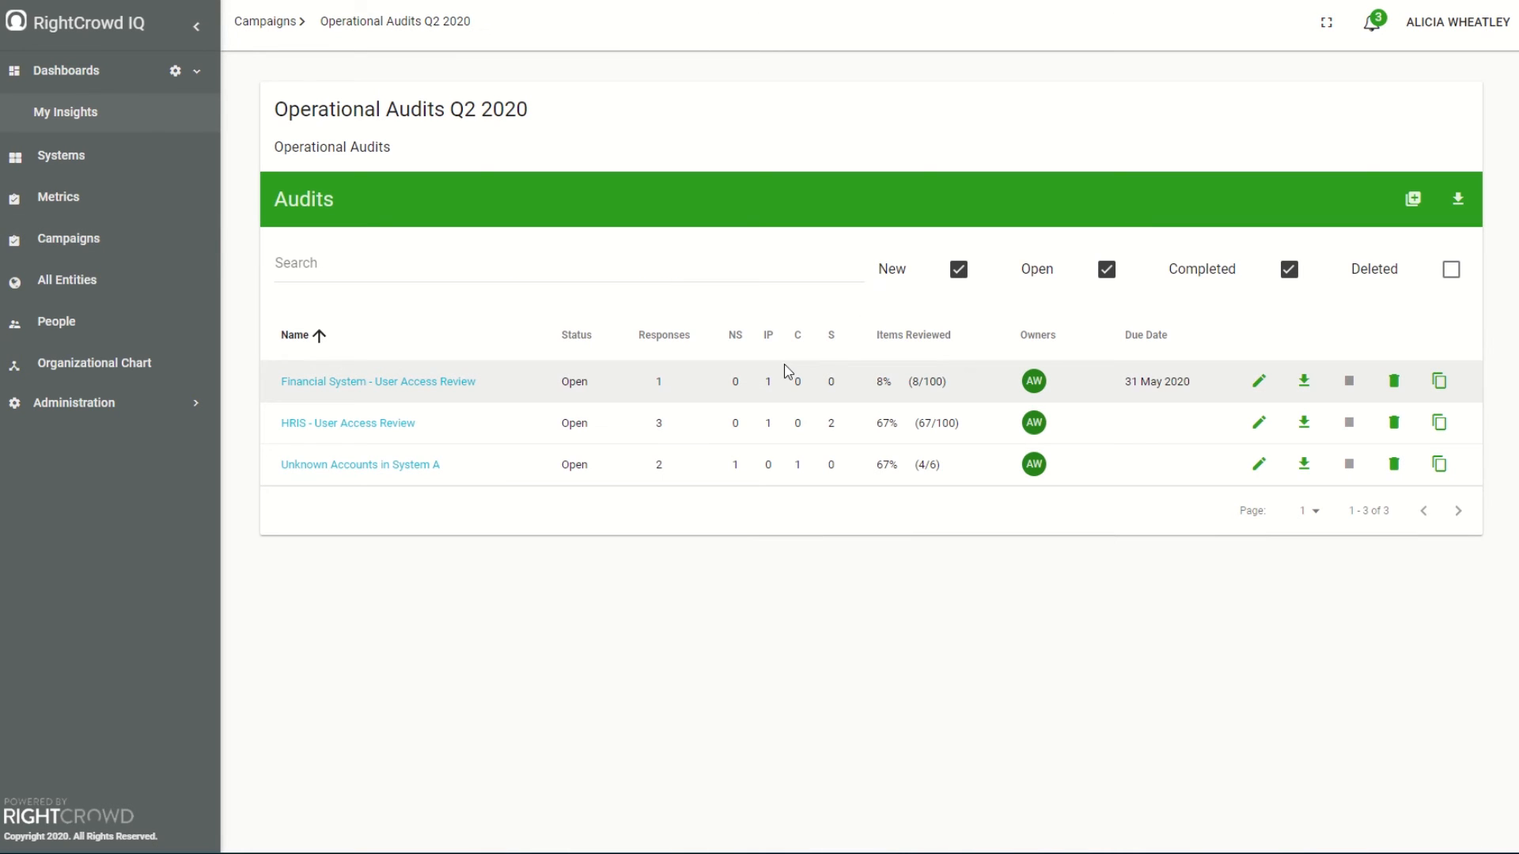
mouse_move(646, 391)
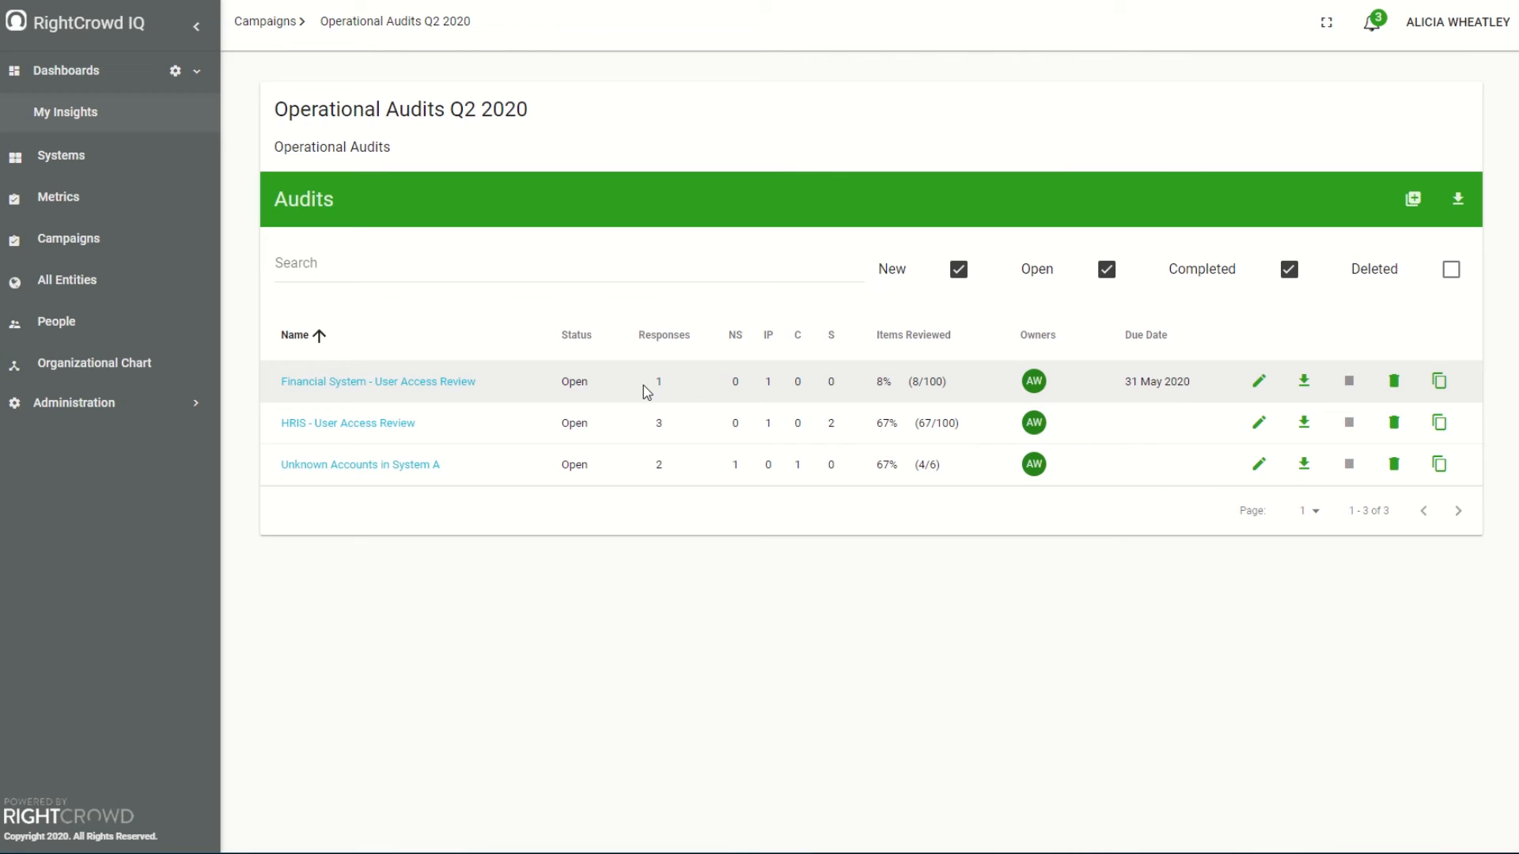
mouse_move(624, 398)
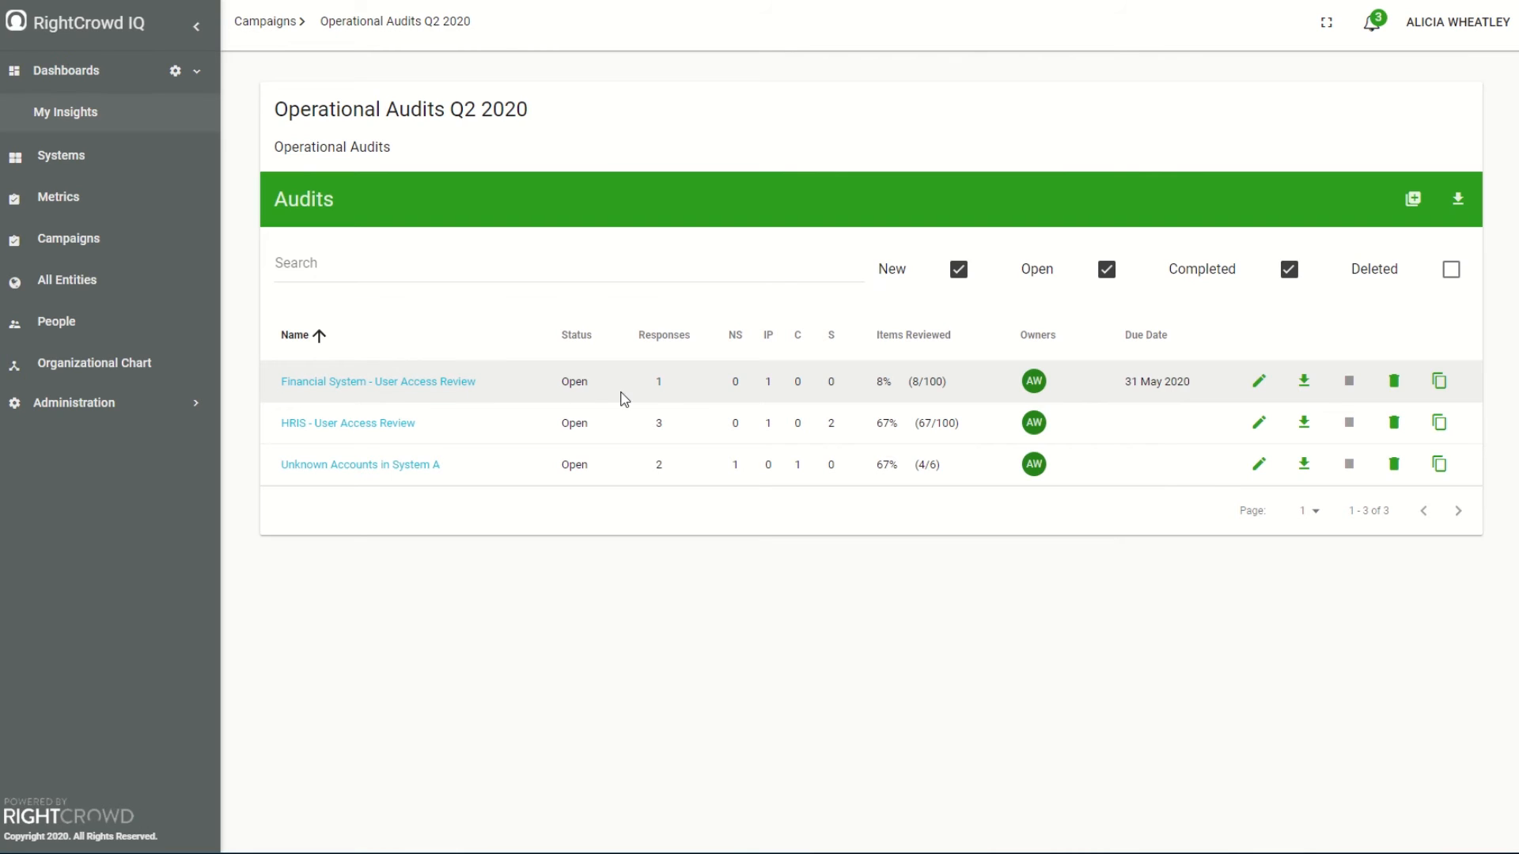
mouse_move(769, 341)
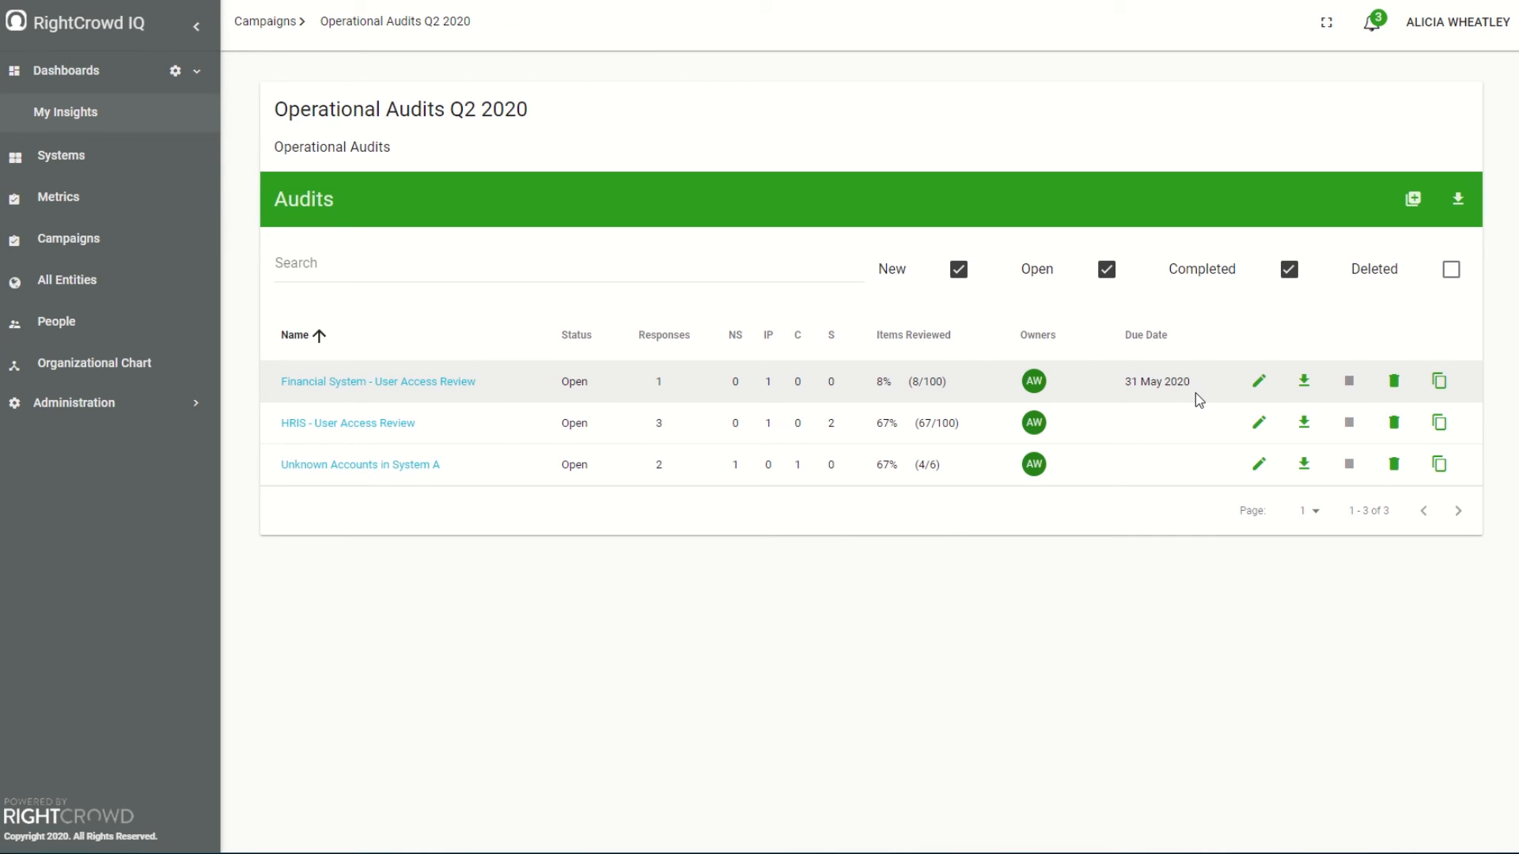
mouse_move(1303, 381)
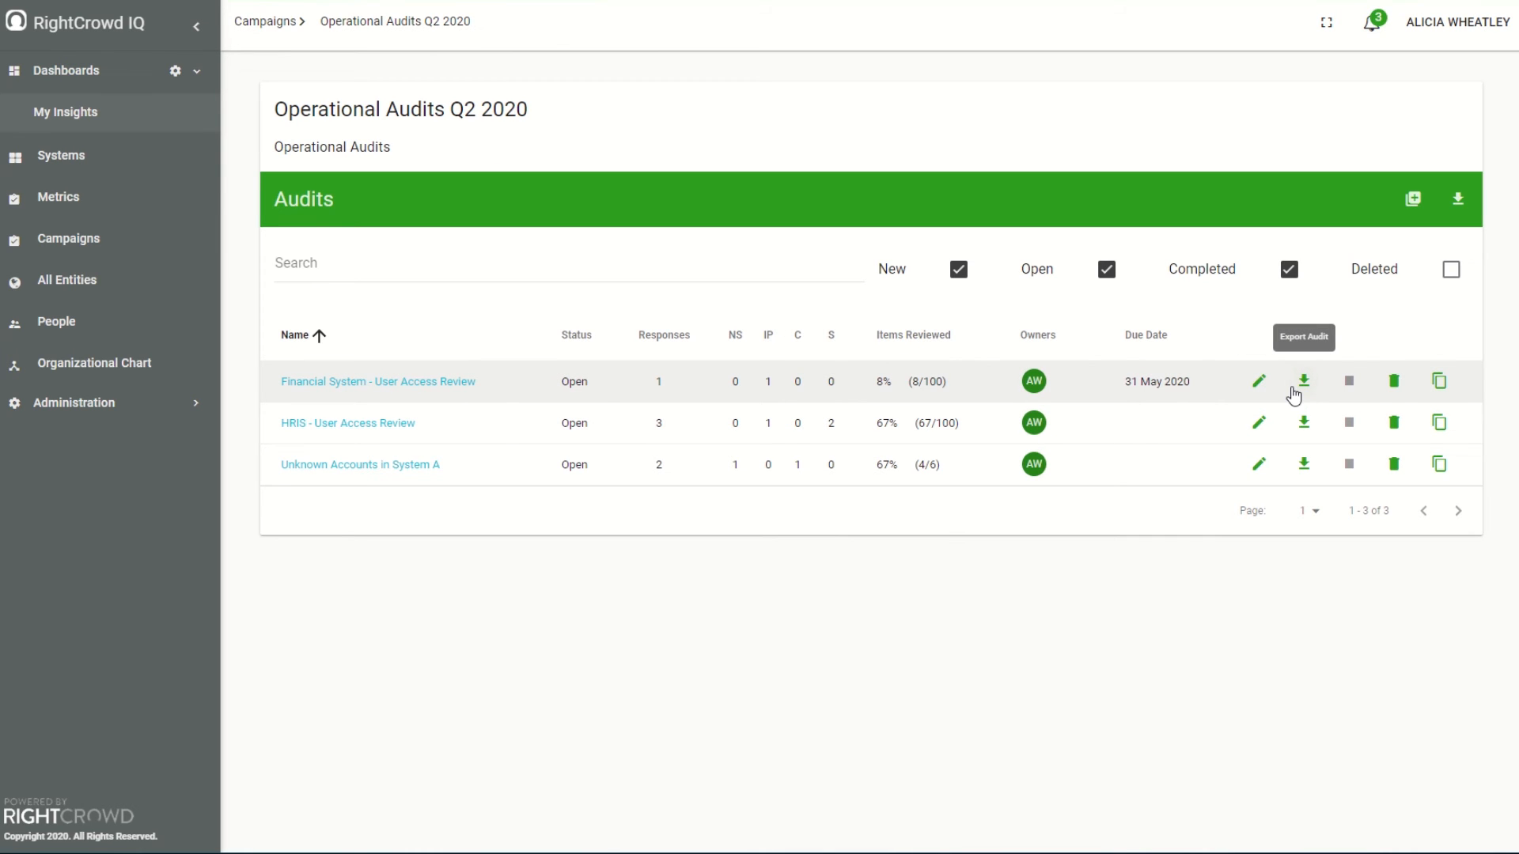
Export the Financial System review to an .xlsx and open it, showing eight users marked Yes.
click(1304, 381)
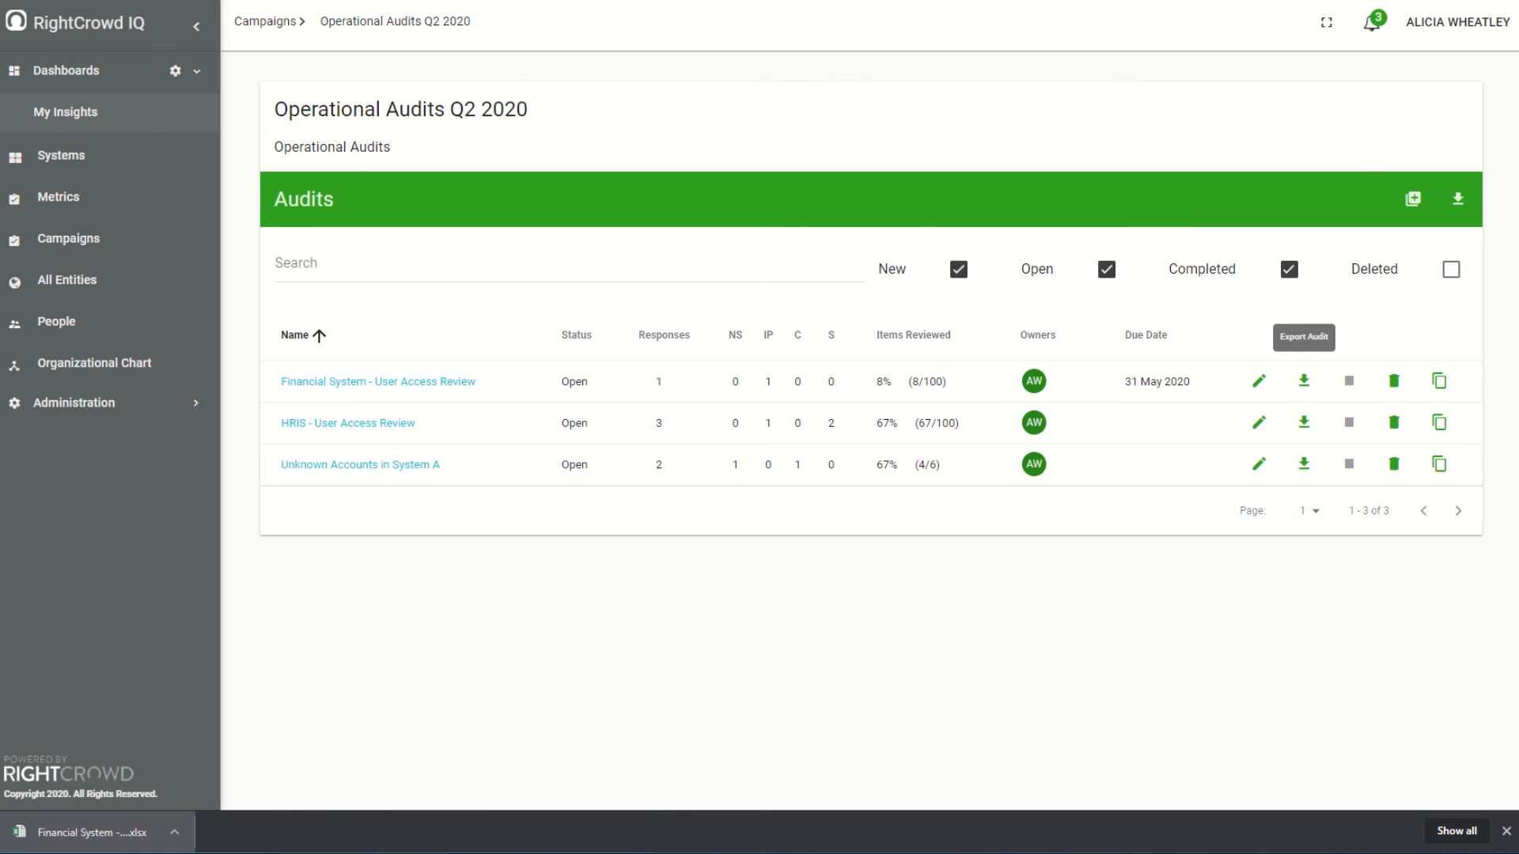
click(87, 832)
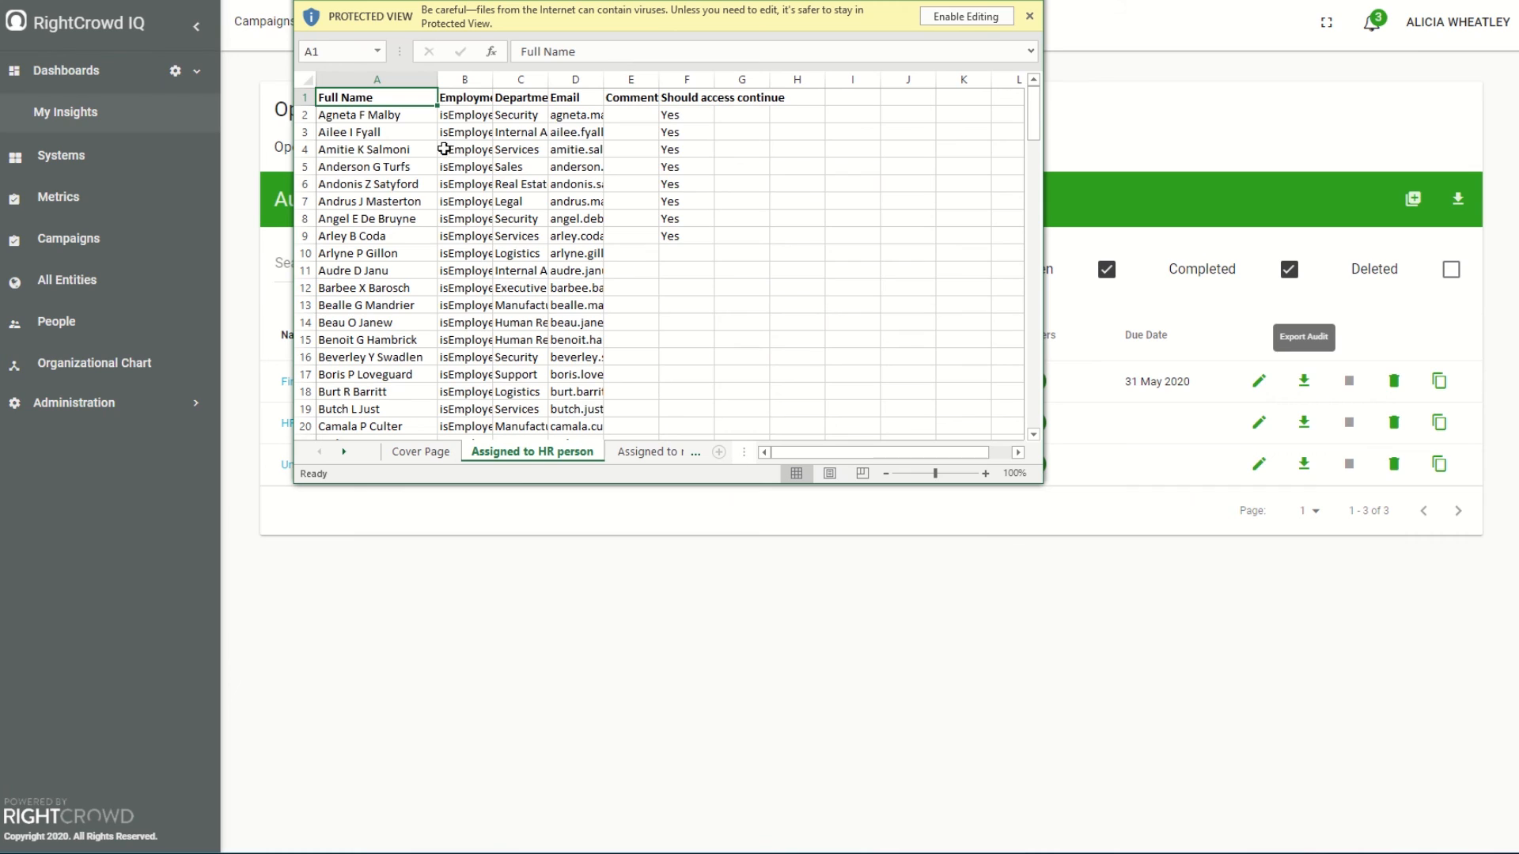
mouse_move(383, 114)
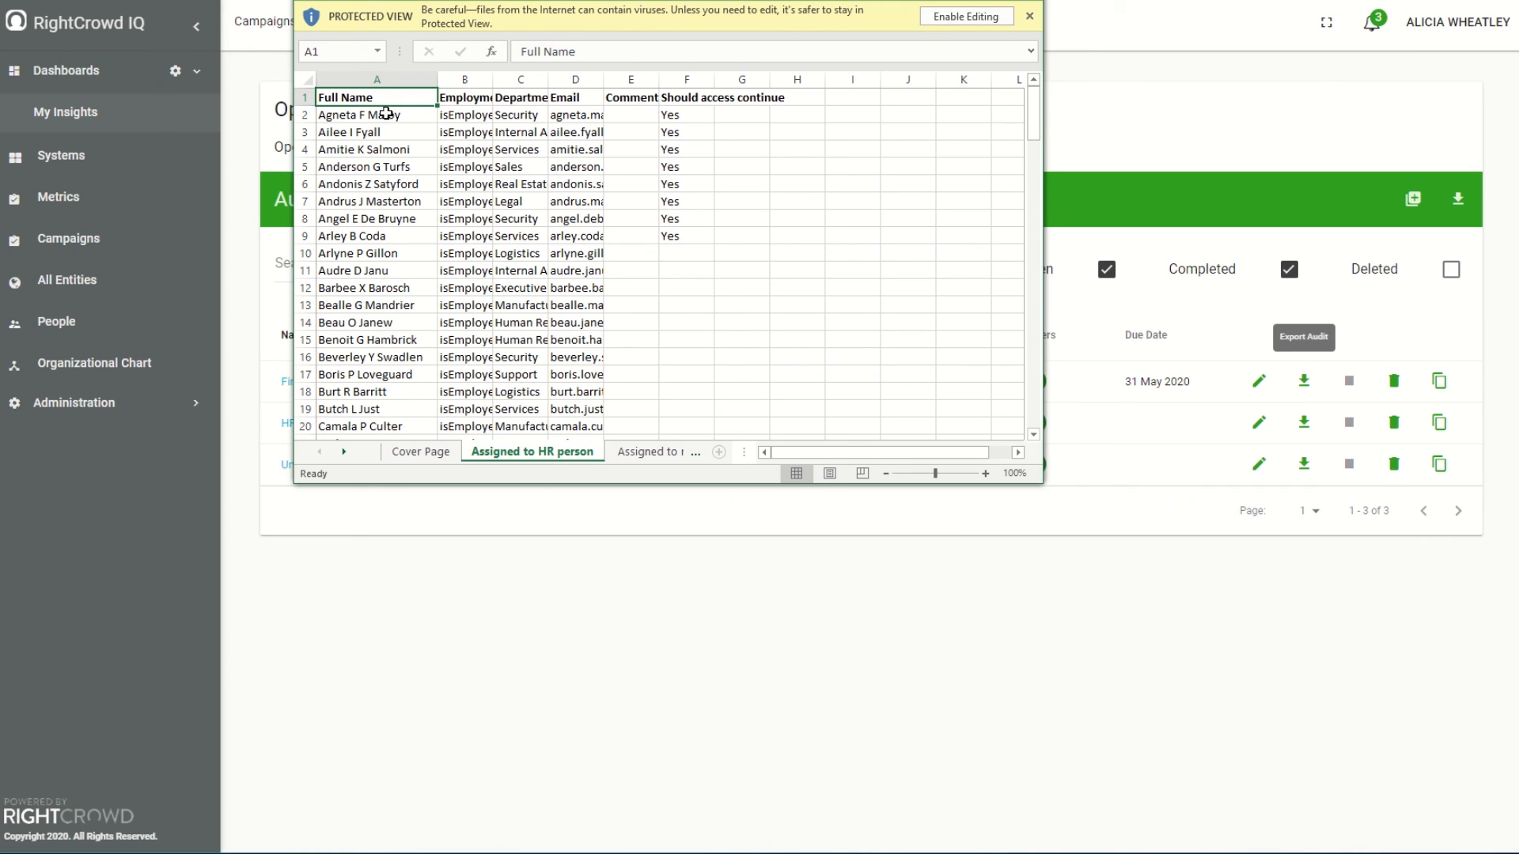
mouse_move(800, 254)
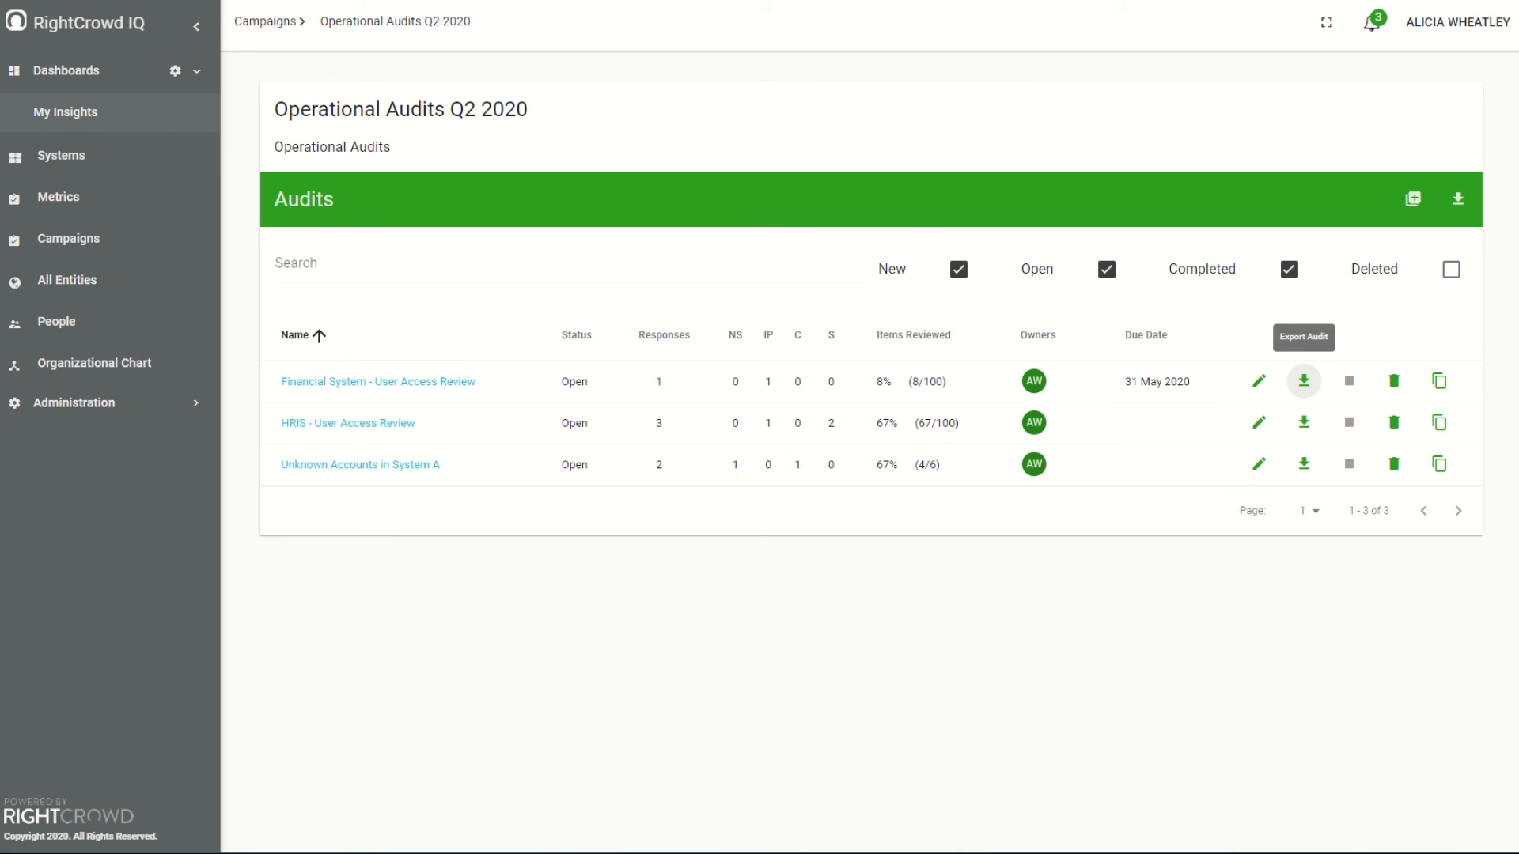
mouse_move(819, 68)
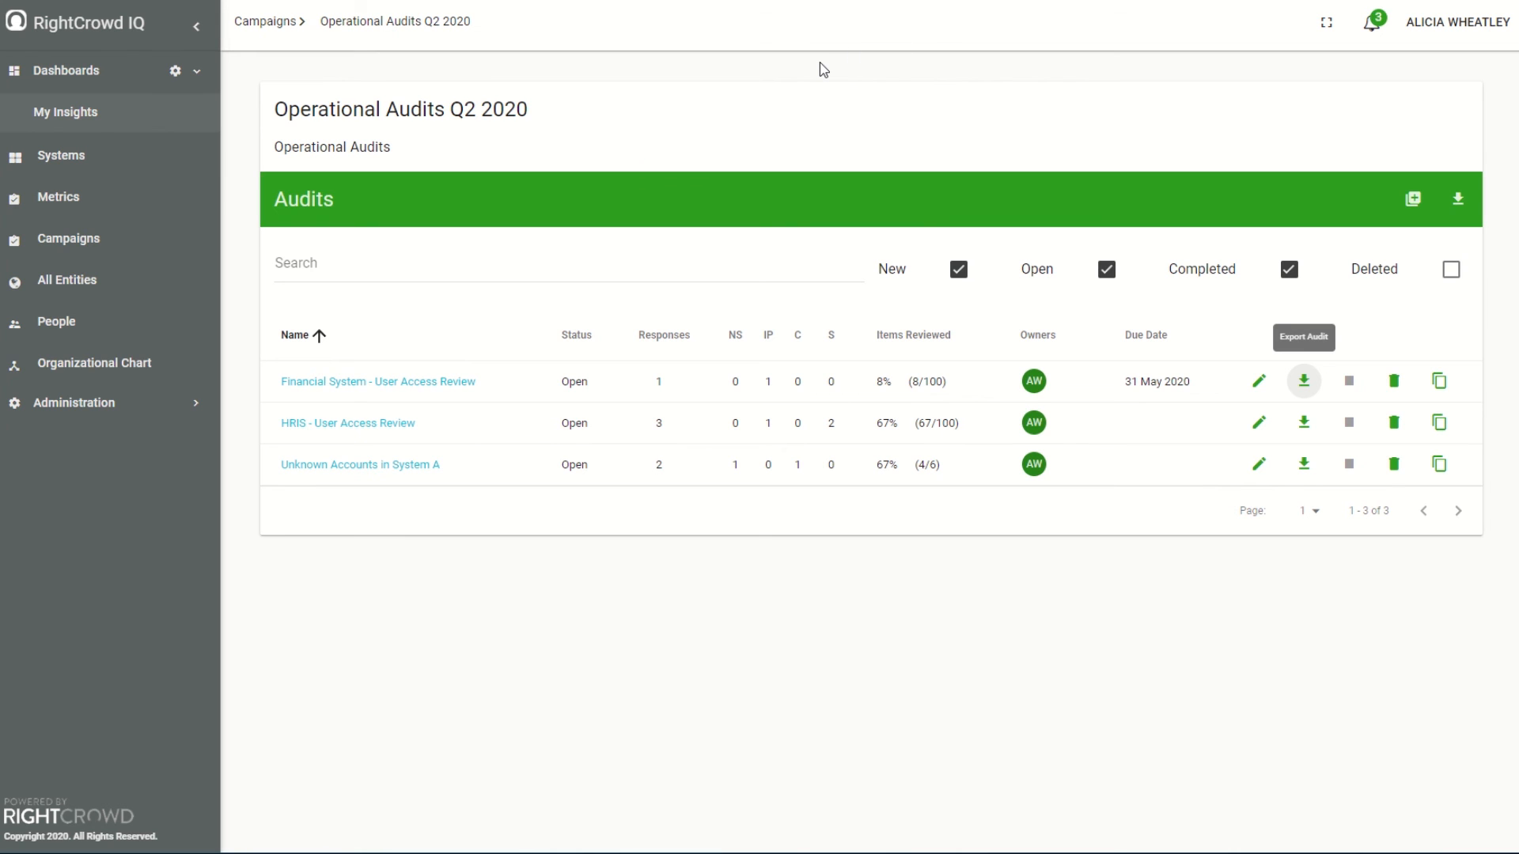